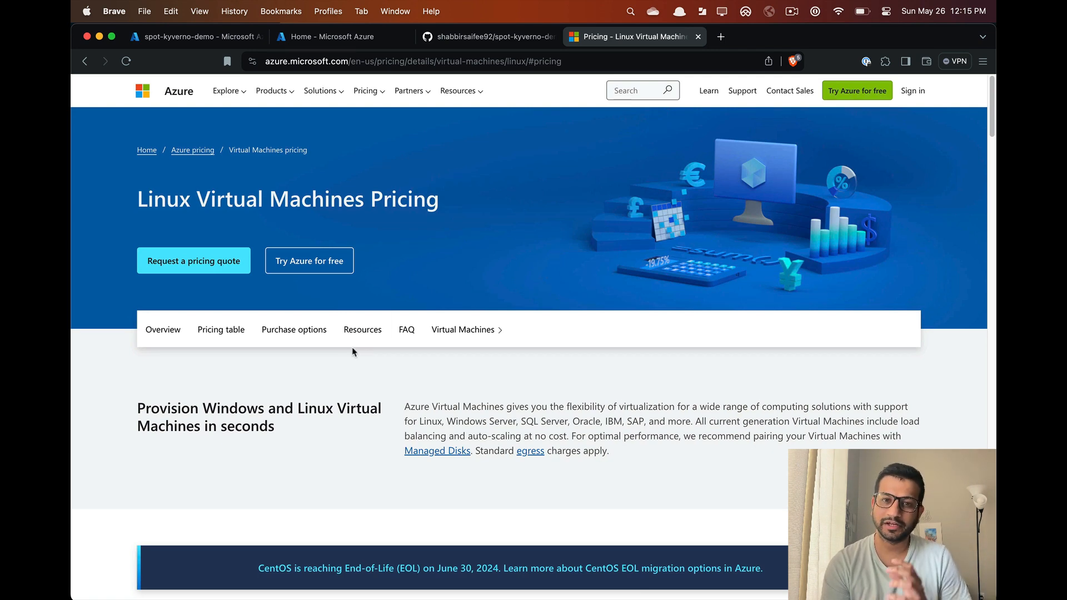
# - Scroll down the Azure Linux VM pricing page to the pricing table
pyautogui.scroll(-3)
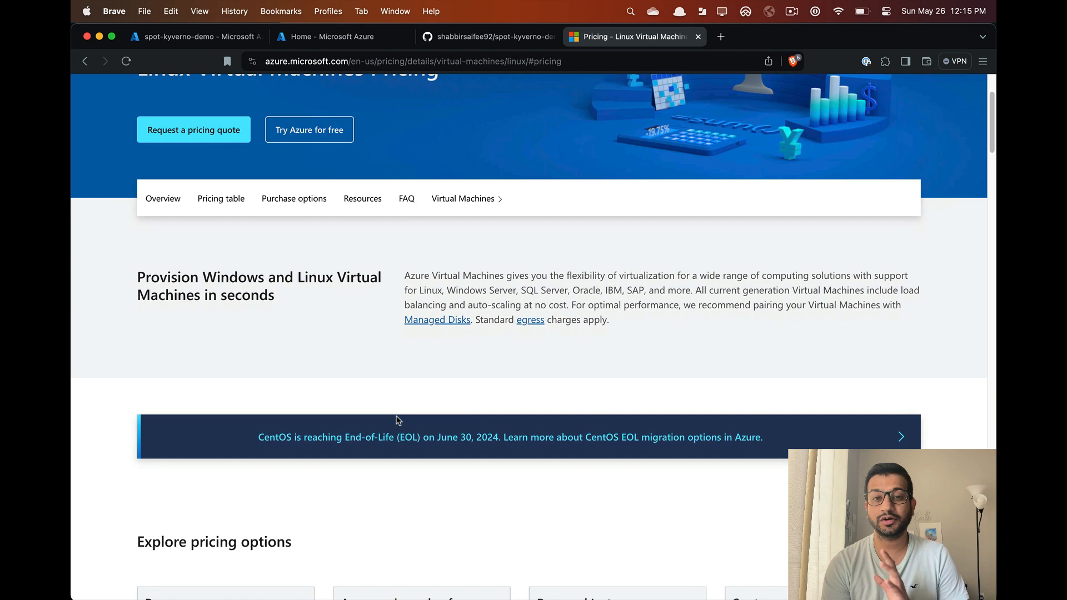
pyautogui.scroll(-3)
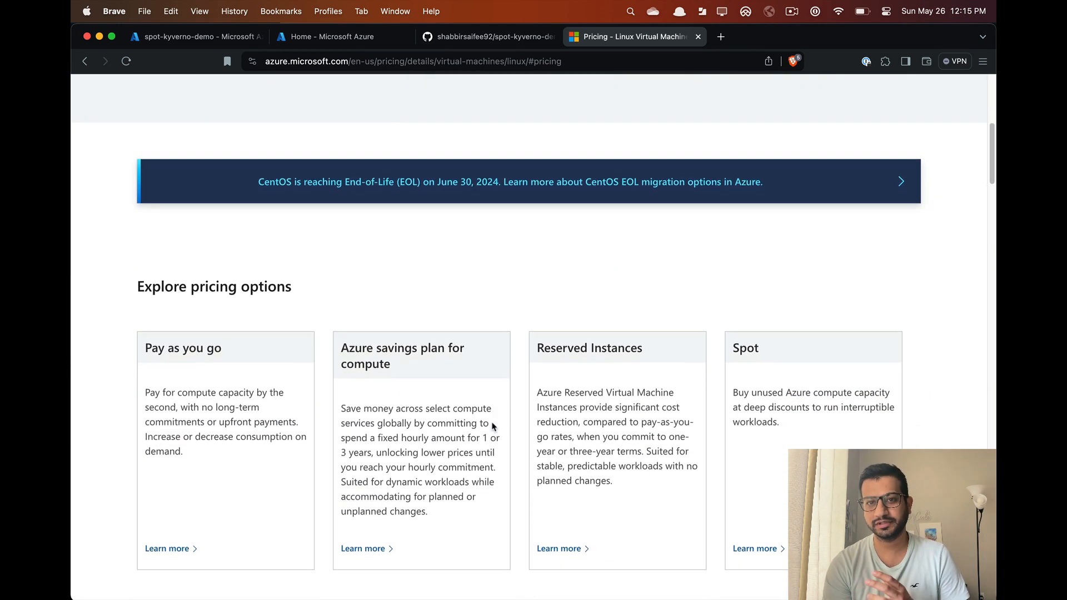
pyautogui.scroll(-3)
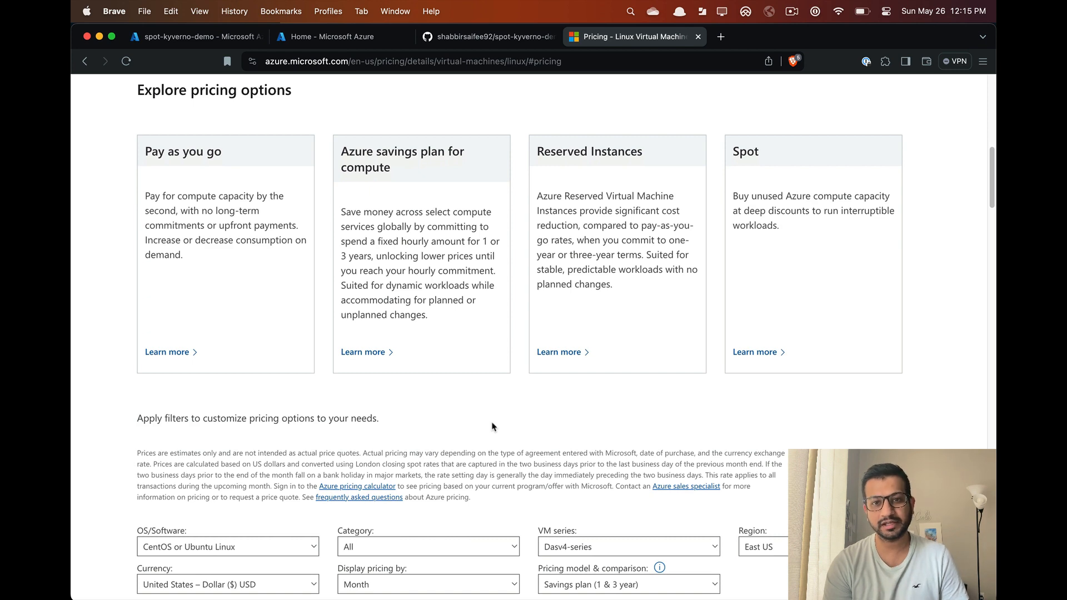
pyautogui.scroll(-3)
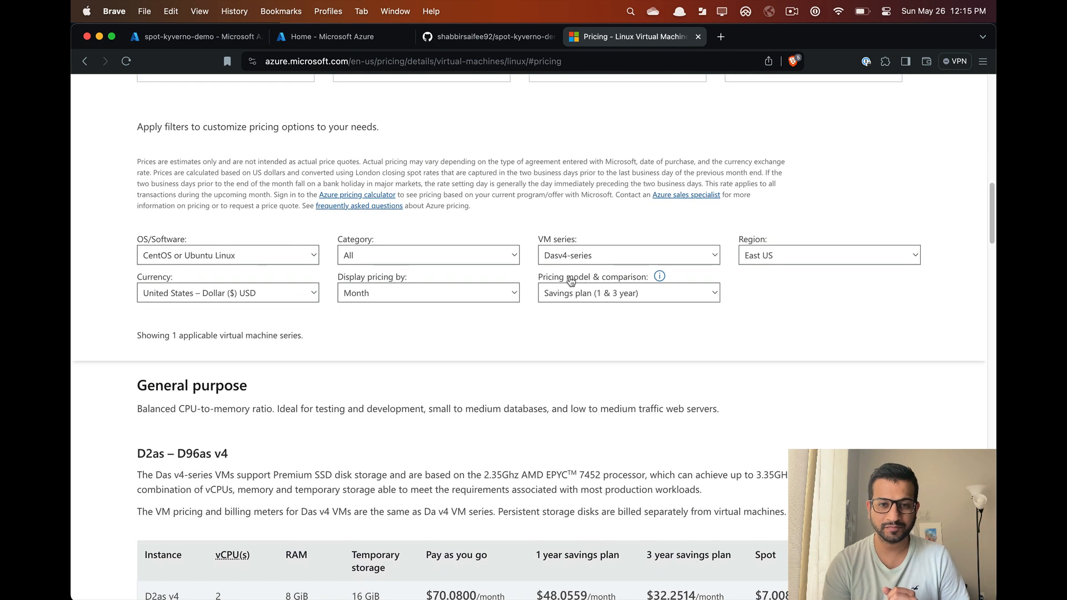
# - Keep Dasv4-series selected, check its ~90% Spot savings, and switch to spot-kyverno-demo
pyautogui.click(628, 255)
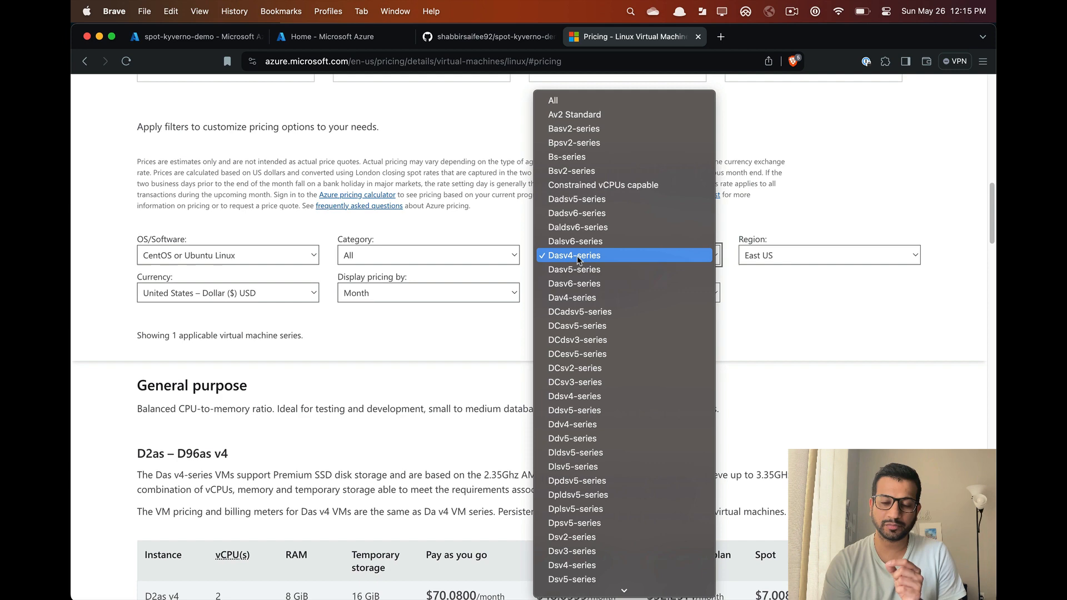
pyautogui.moveTo(575, 241)
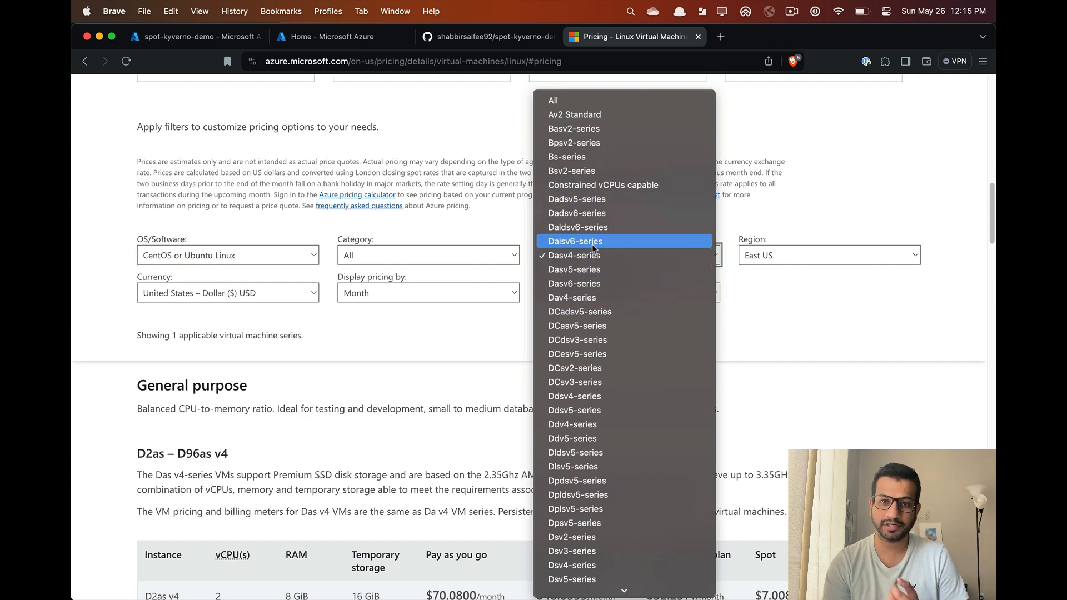
pyautogui.click(571, 255)
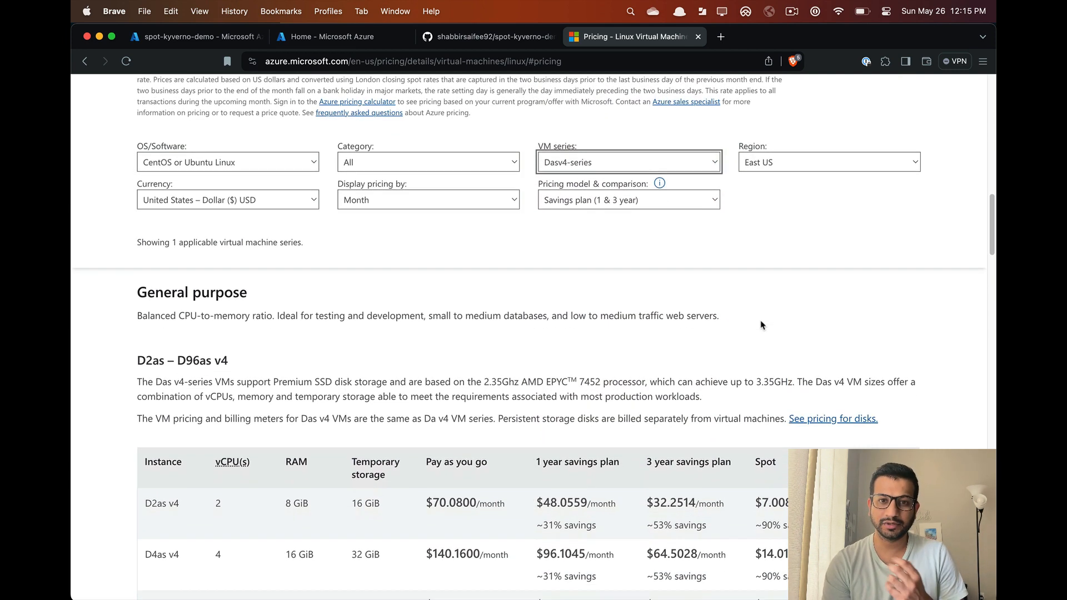
pyautogui.scroll(-3)
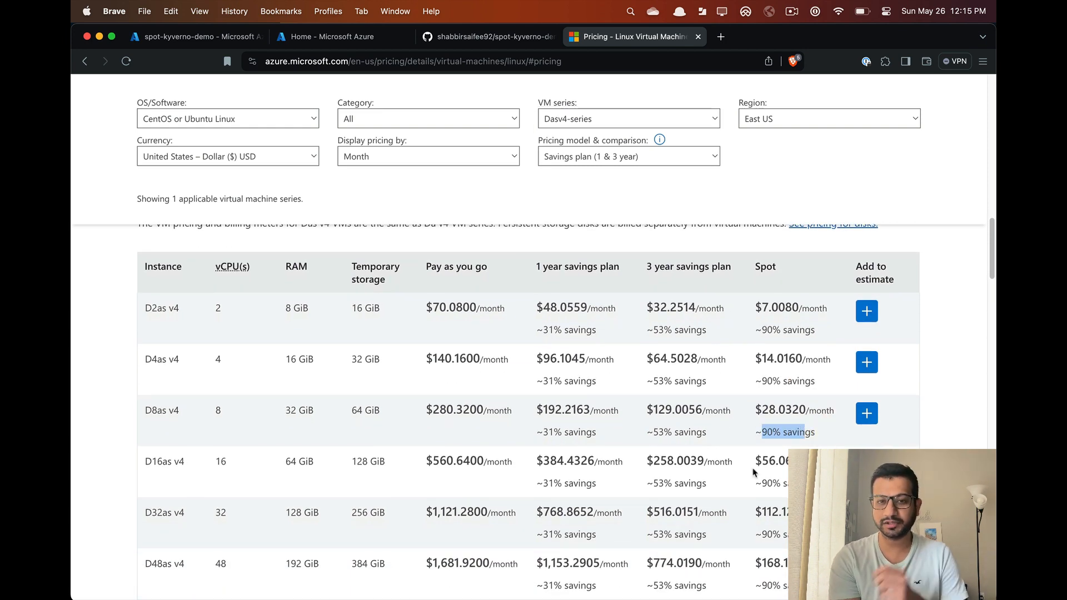
pyautogui.click(194, 37)
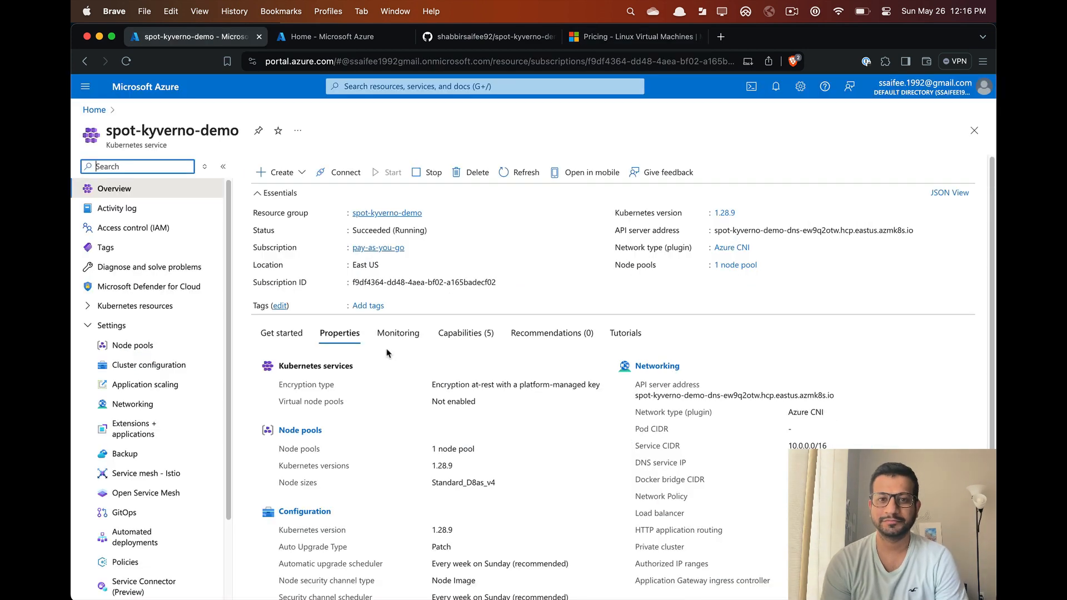
# - Add a node pool named spotnp to spot-kyverno-demo and bring up its VM sizes
pyautogui.click(132, 345)
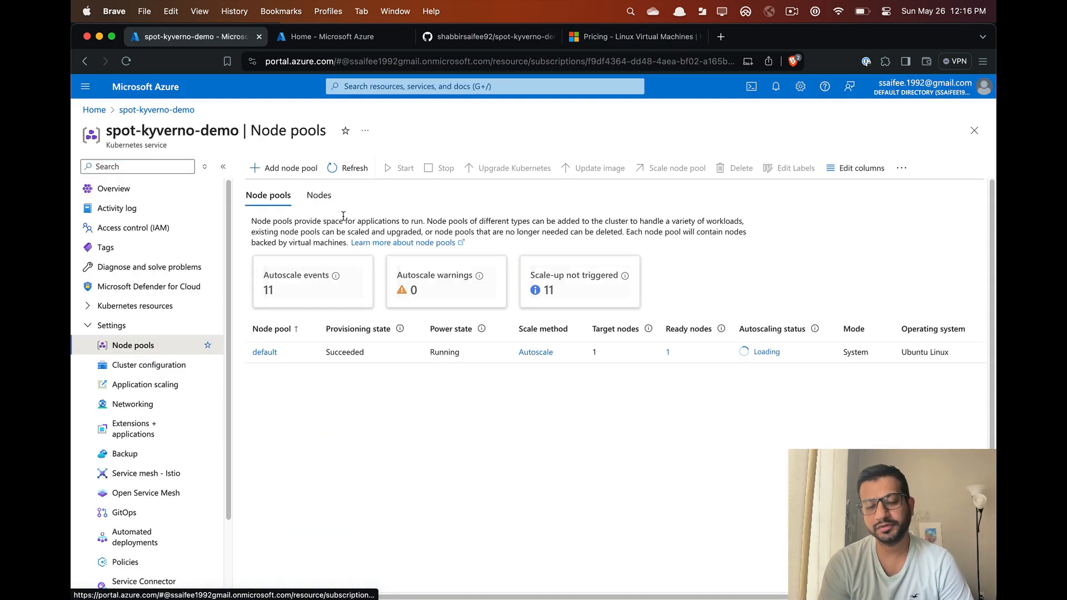
pyautogui.click(289, 168)
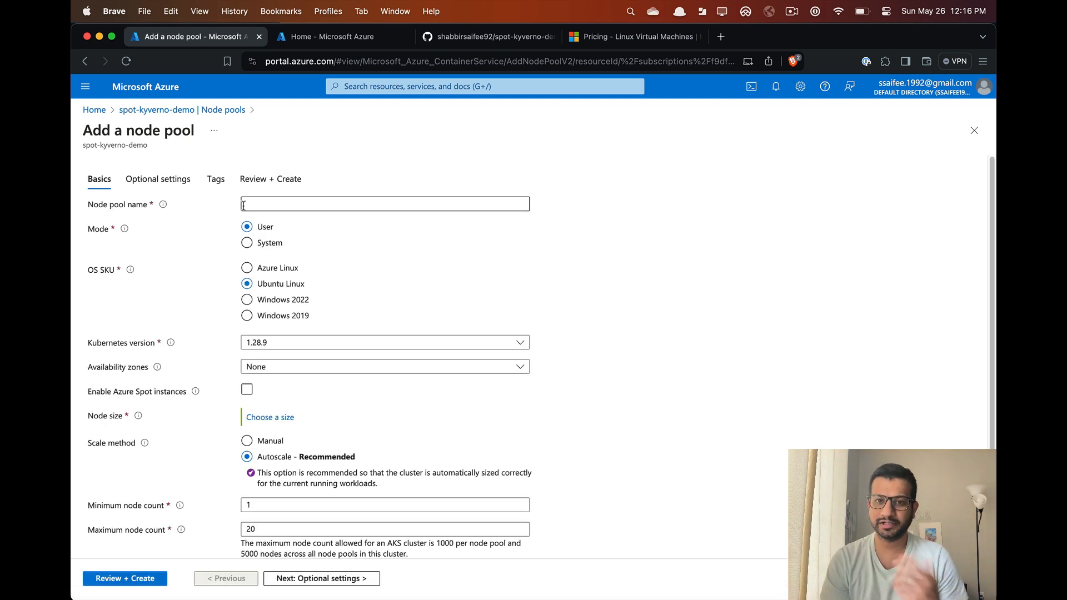
pyautogui.write('spotnp')
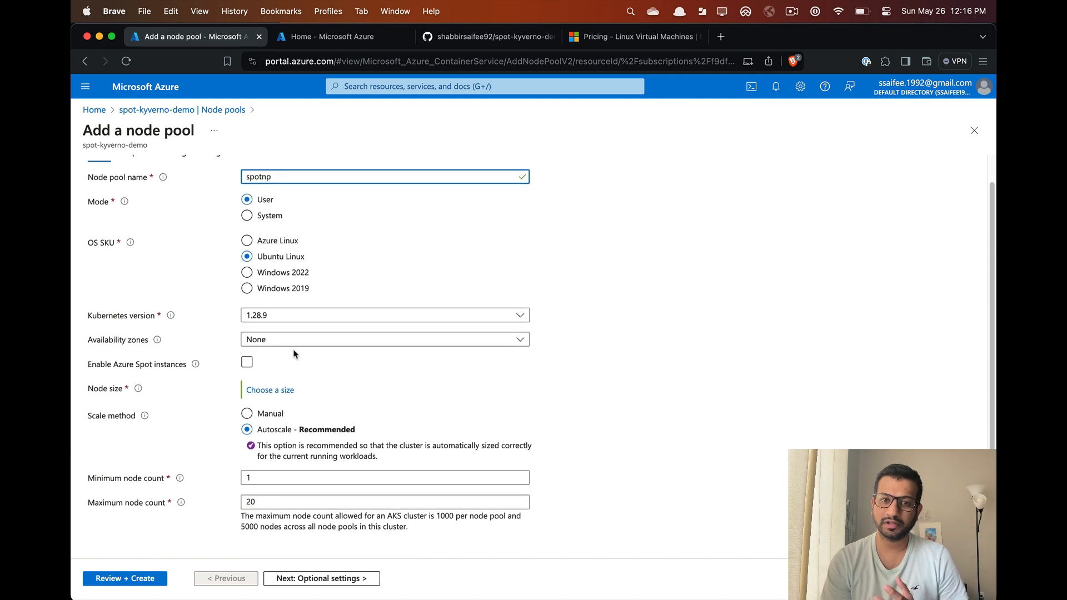
pyautogui.click(269, 390)
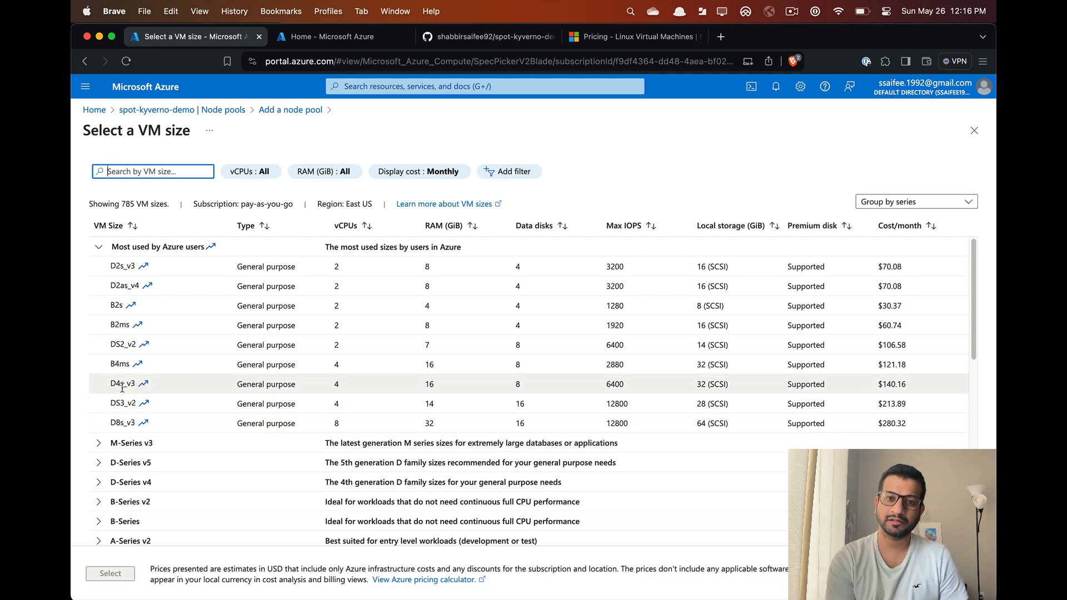
# - Give spotnp Standard D4s_v3 nodes, maximum node count 3, and Azure Spot instances
pyautogui.click(122, 384)
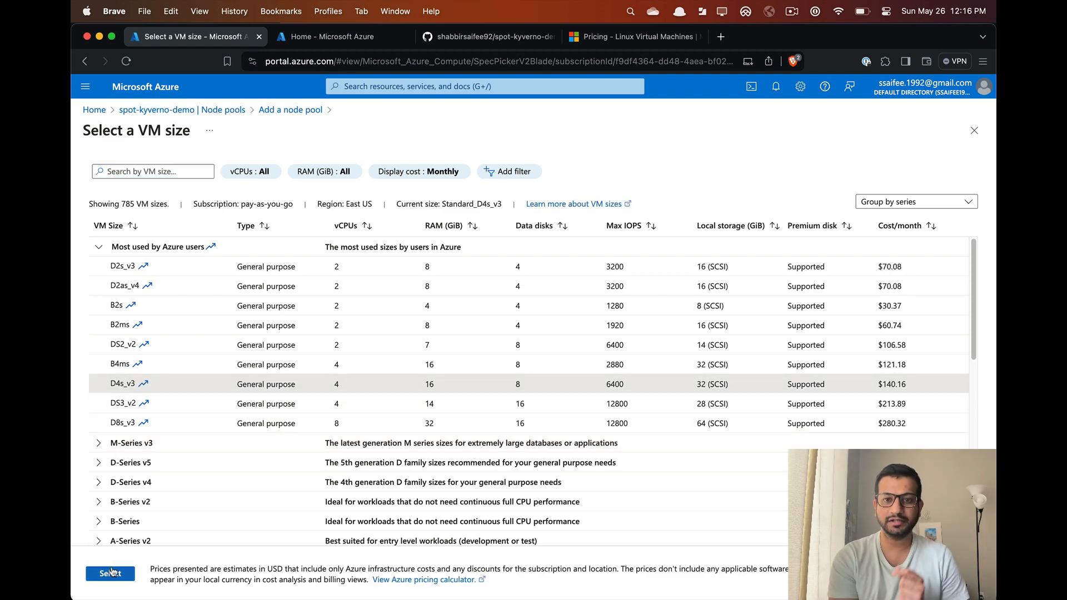
pyautogui.click(109, 572)
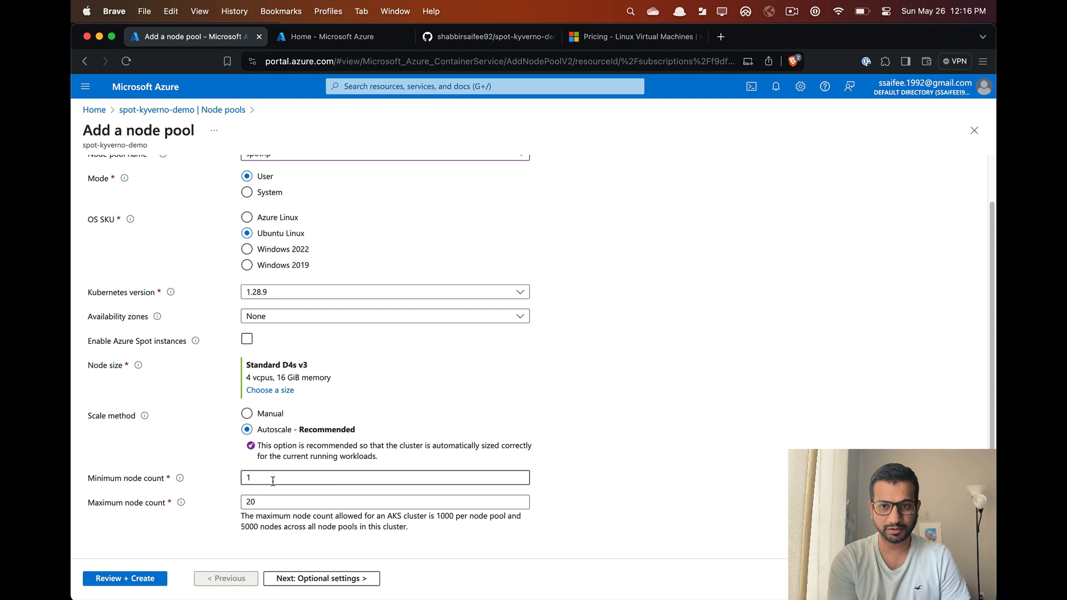
pyautogui.write('3')
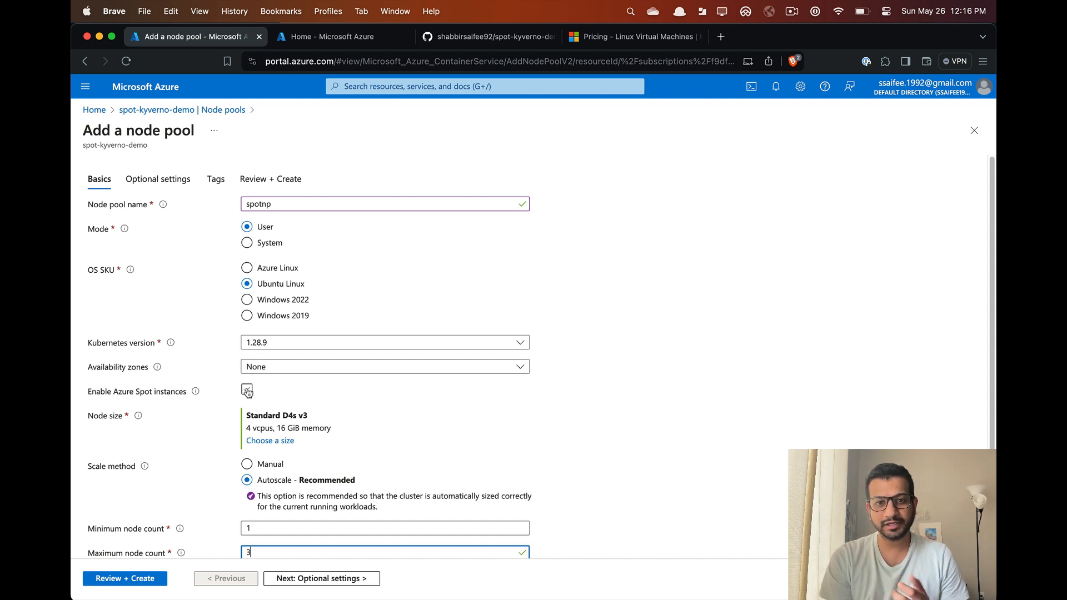
pyautogui.click(247, 391)
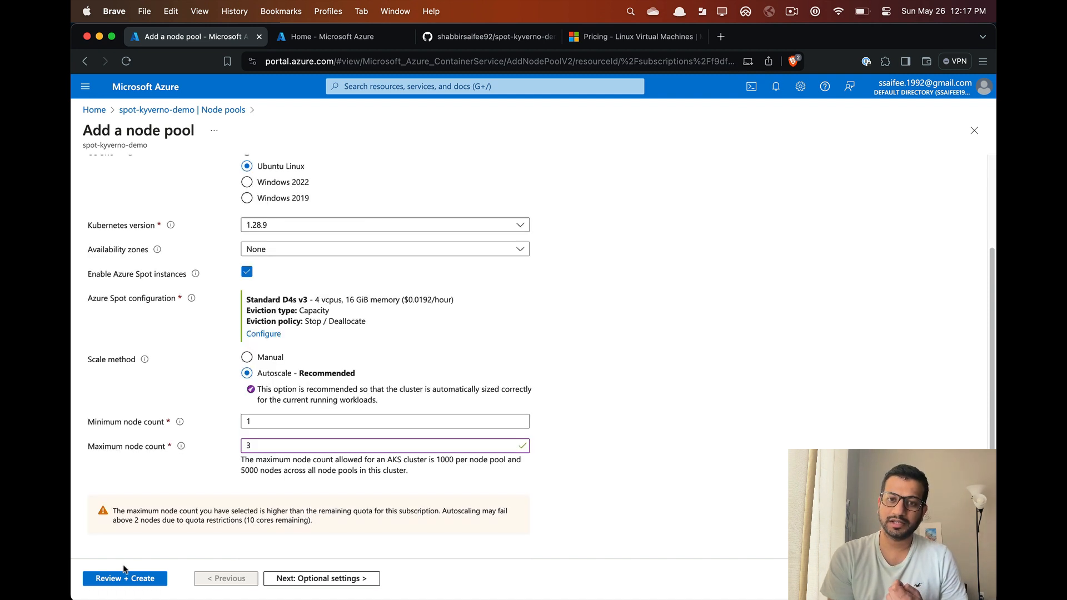
# - Review and create the spotnp pool, confirming the deployment in Notifications
pyautogui.click(124, 578)
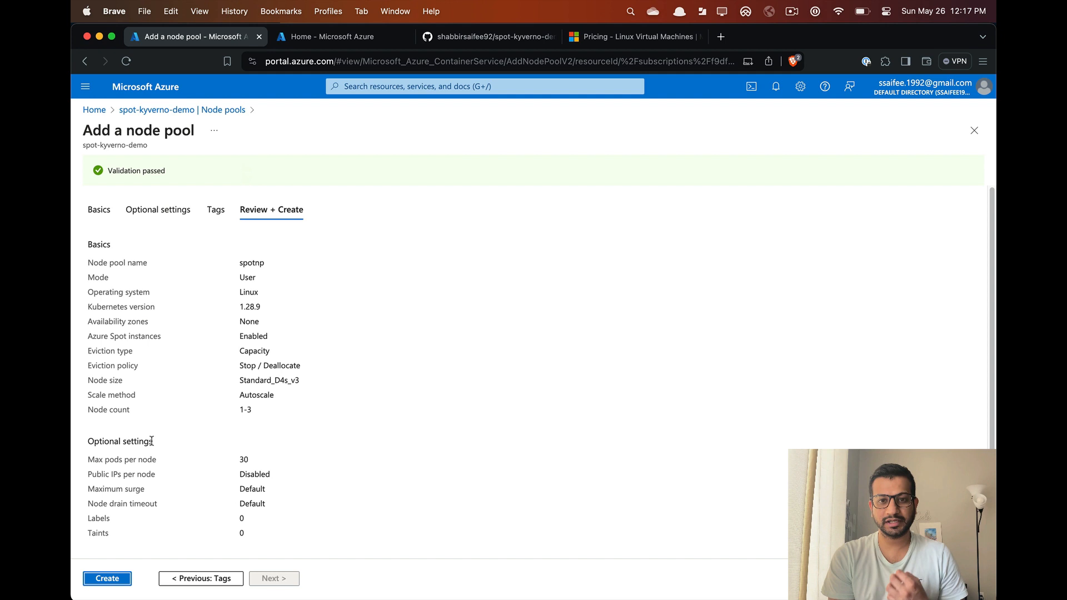
pyautogui.scroll(-3)
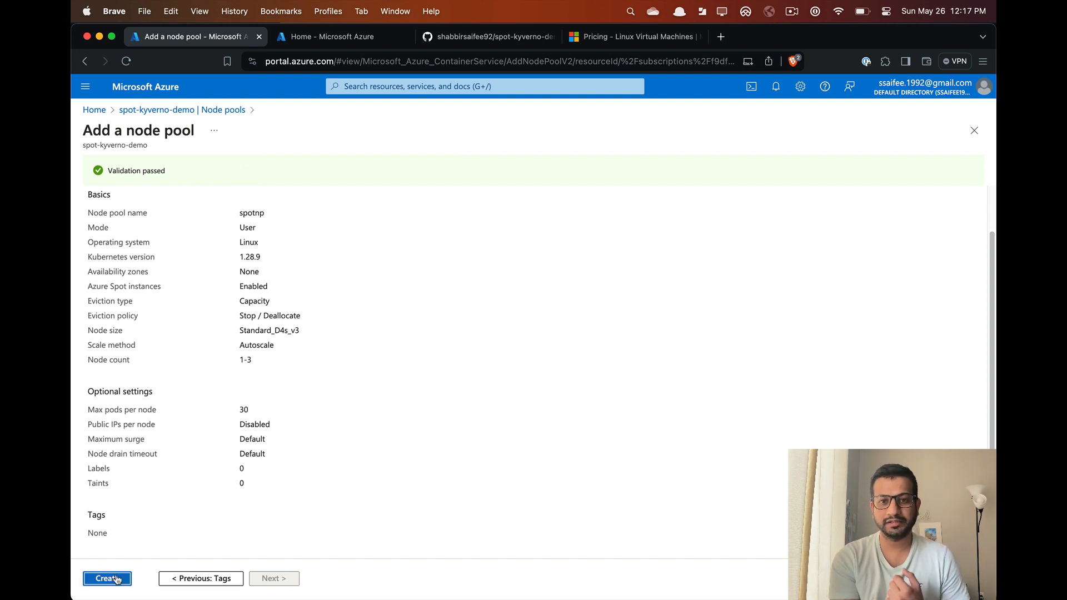
pyautogui.click(108, 579)
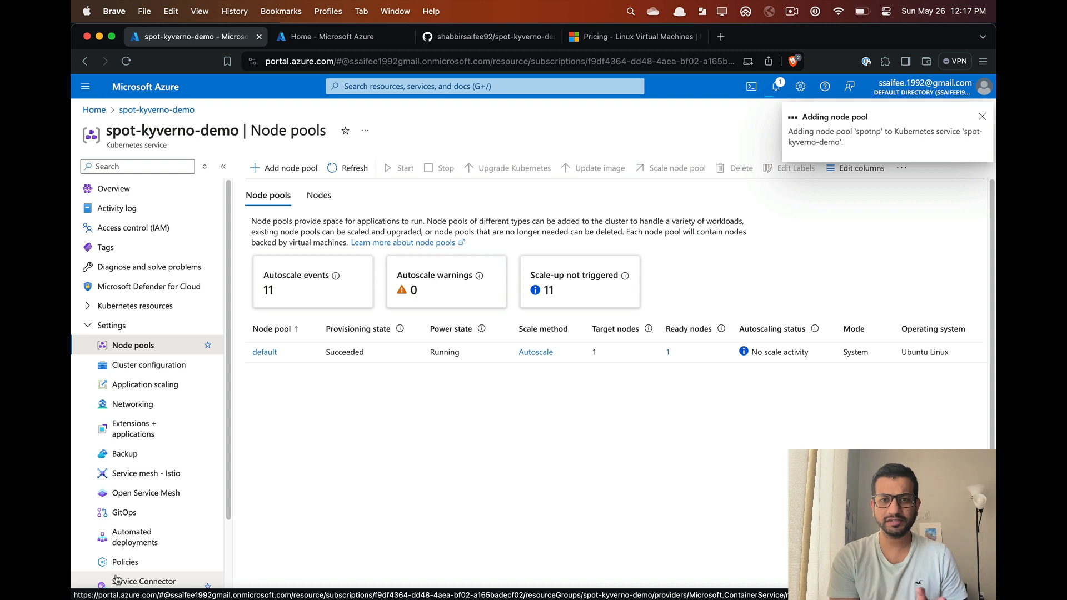
pyautogui.click(775, 86)
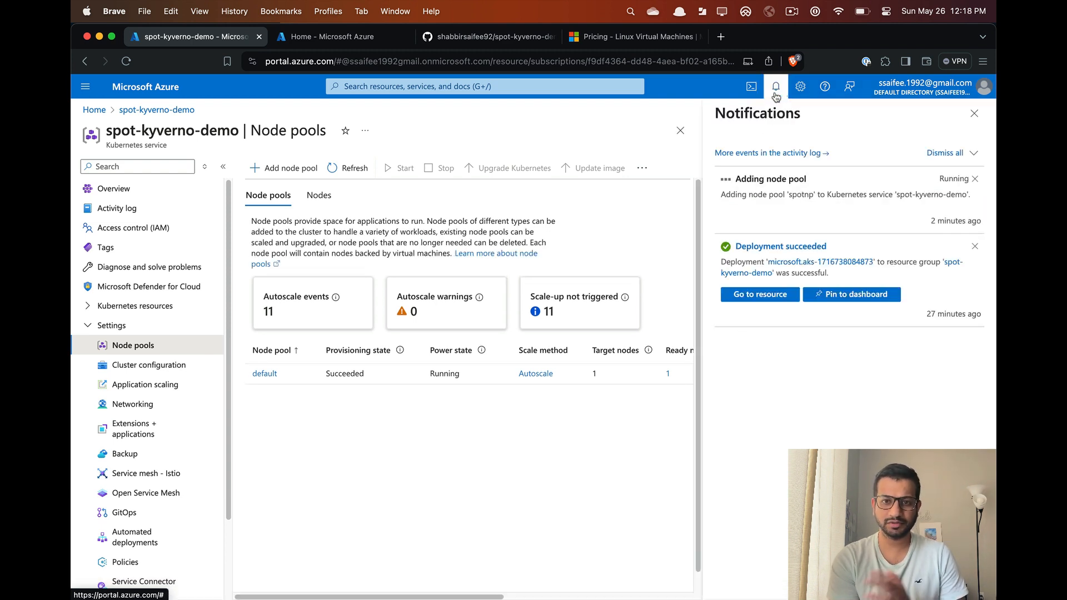
pyautogui.click(973, 113)
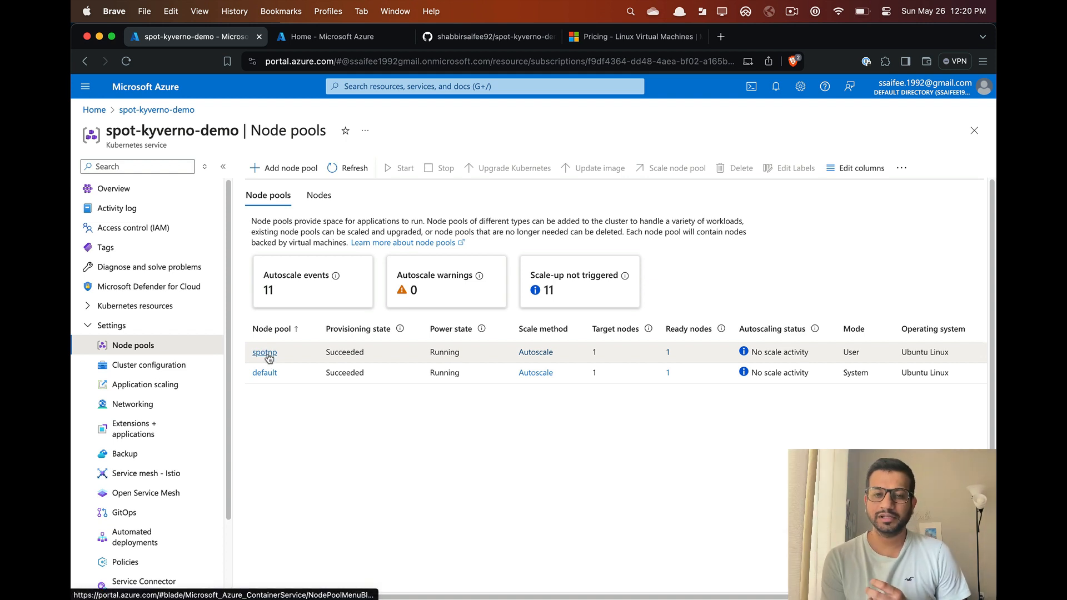
# - Open spotnp's overview showing Spot enabled, Deallocate eviction, and the spot NoSchedule taint
pyautogui.click(264, 352)
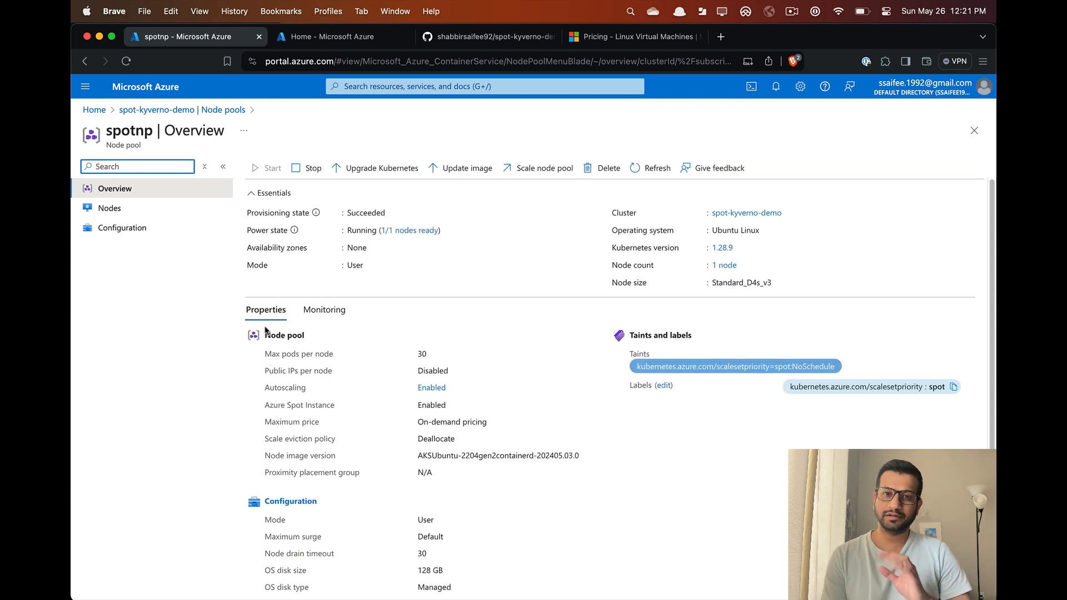
pyautogui.moveTo(445, 327)
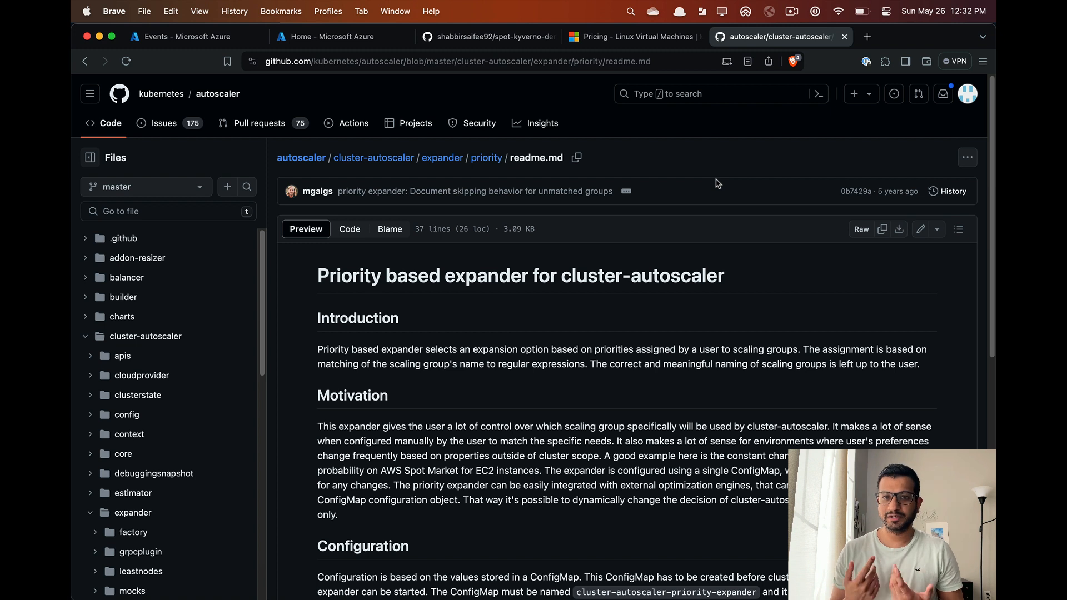
pyautogui.moveTo(612, 380)
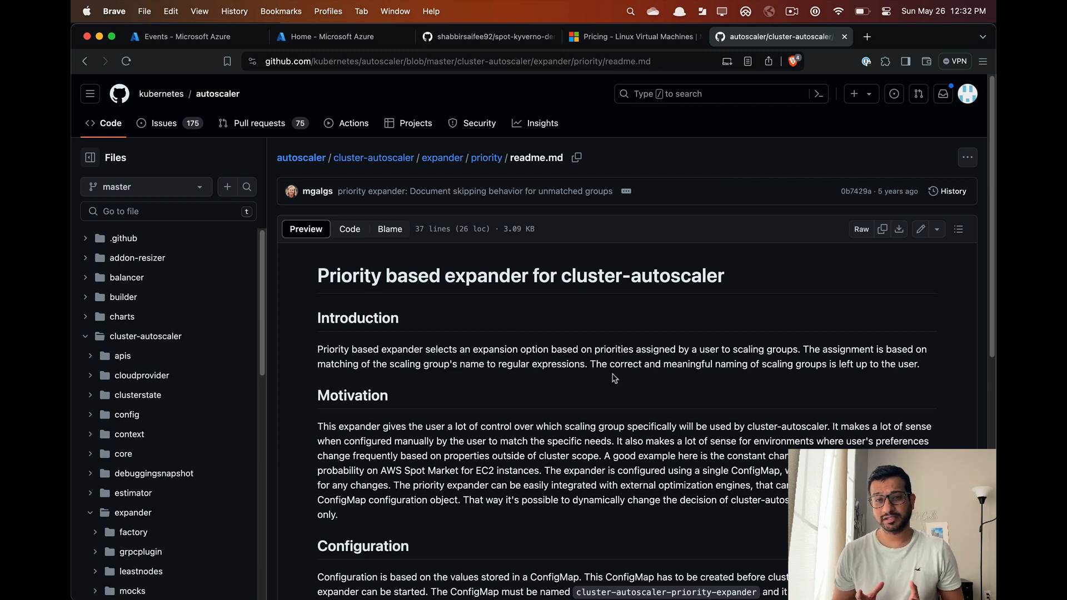
pyautogui.moveTo(645, 364)
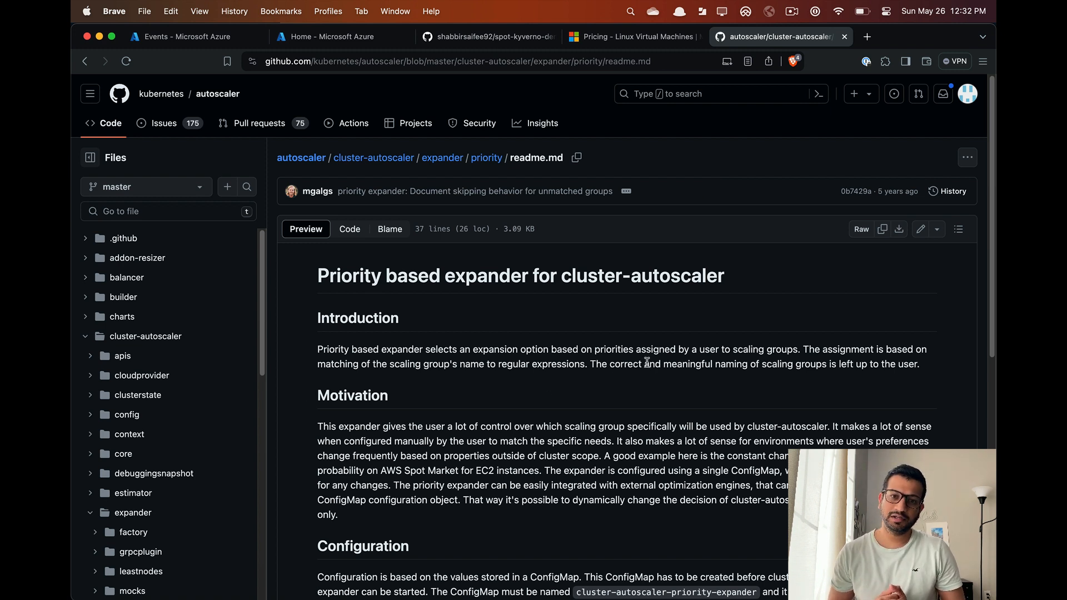
# - Highlight the scaling-group priority and AWS Spot pricing sentences, then scroll to the ConfigMap example
pyautogui.moveTo(636, 349); pyautogui.dragTo(769, 349)
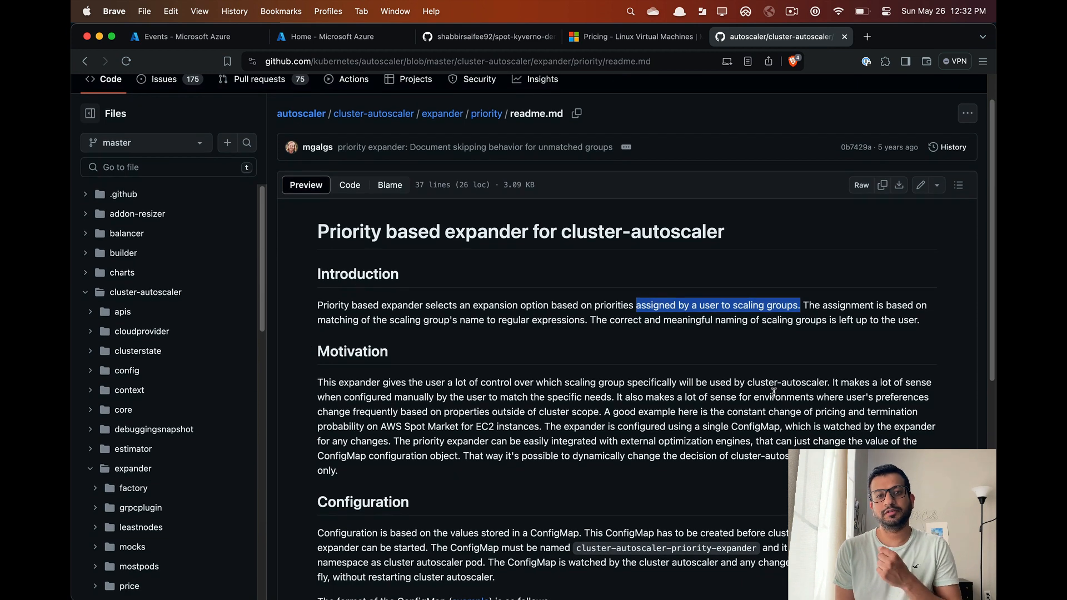
pyautogui.click(607, 412)
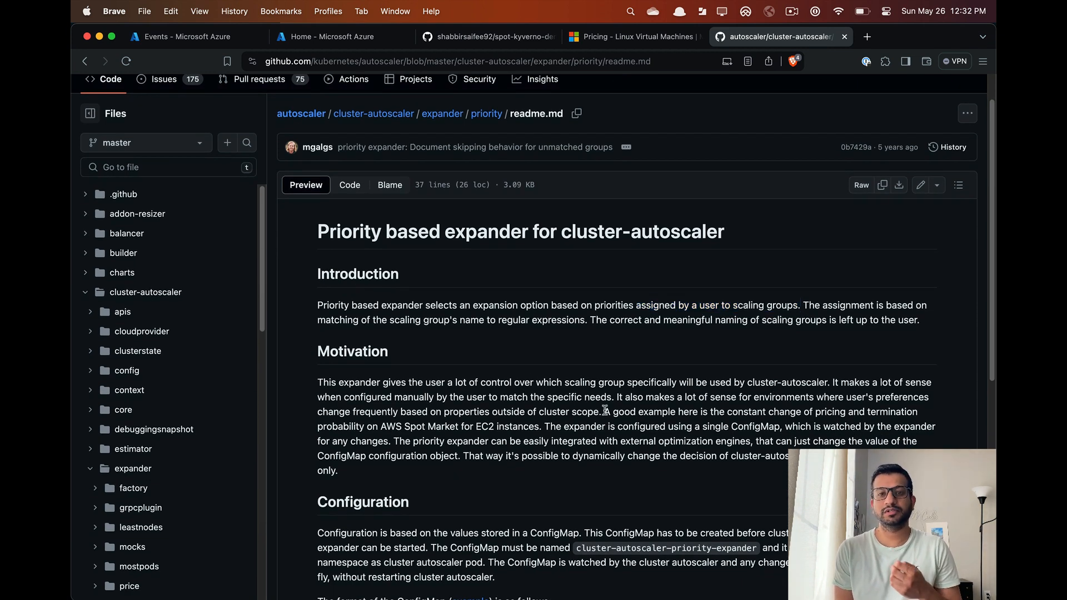
pyautogui.moveTo(604, 411); pyautogui.dragTo(542, 440)
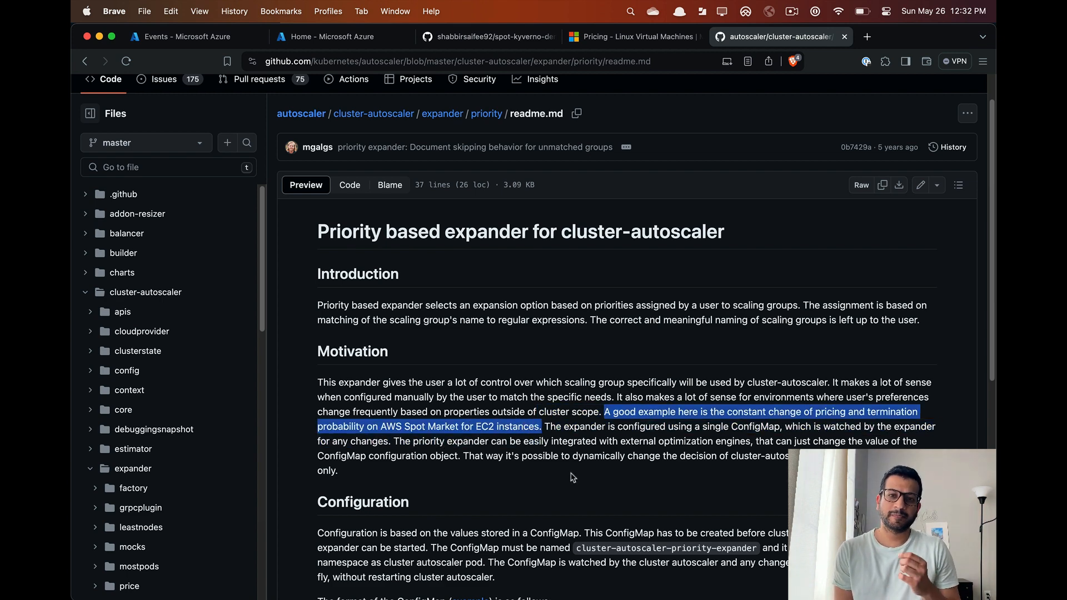
pyautogui.scroll(-3)
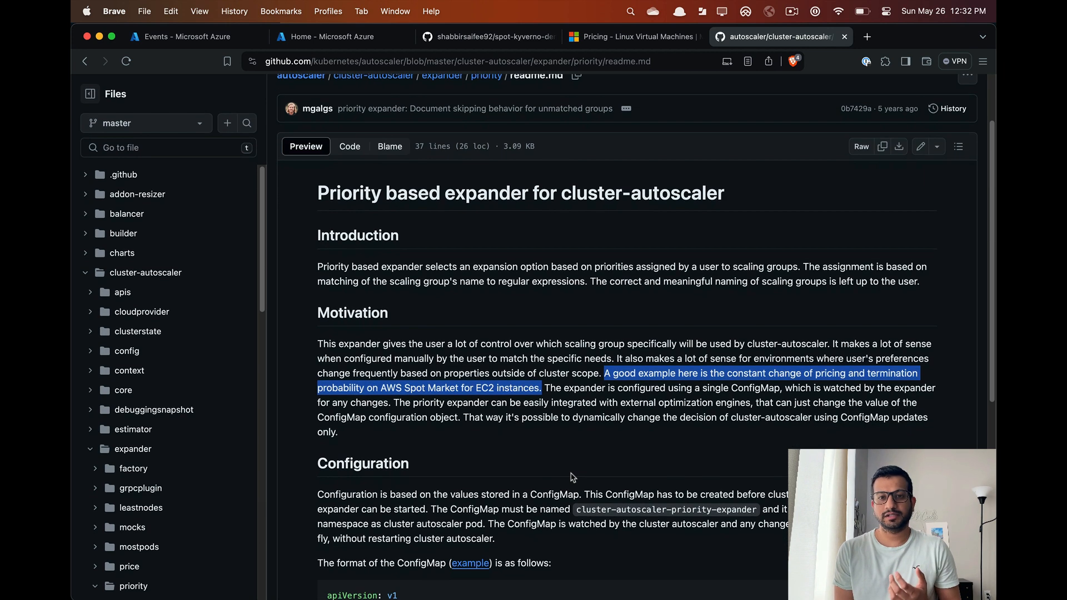
pyautogui.scroll(-3)
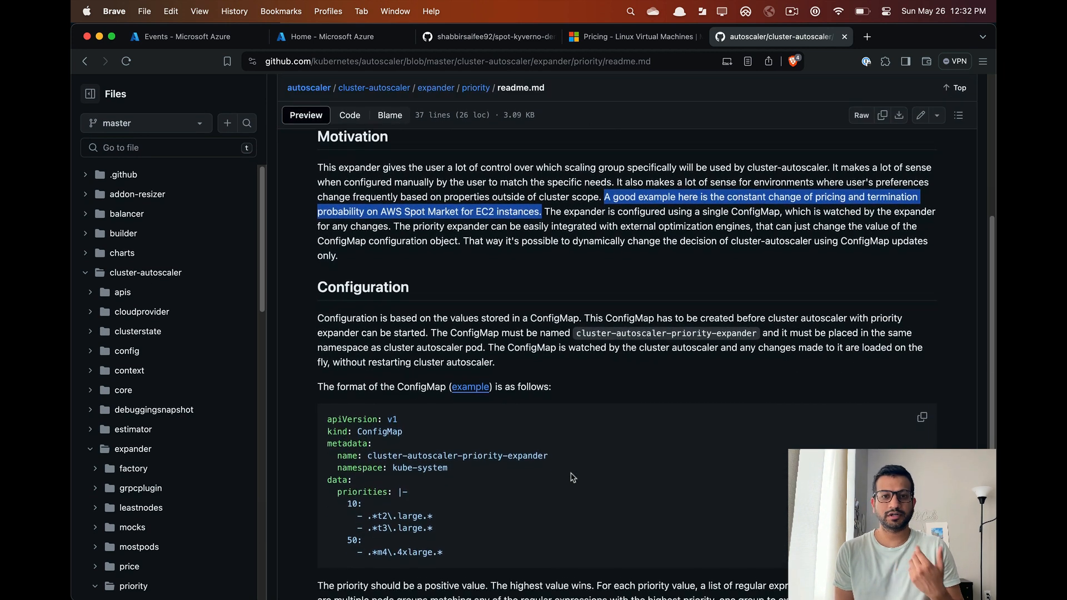
pyautogui.scroll(-3)
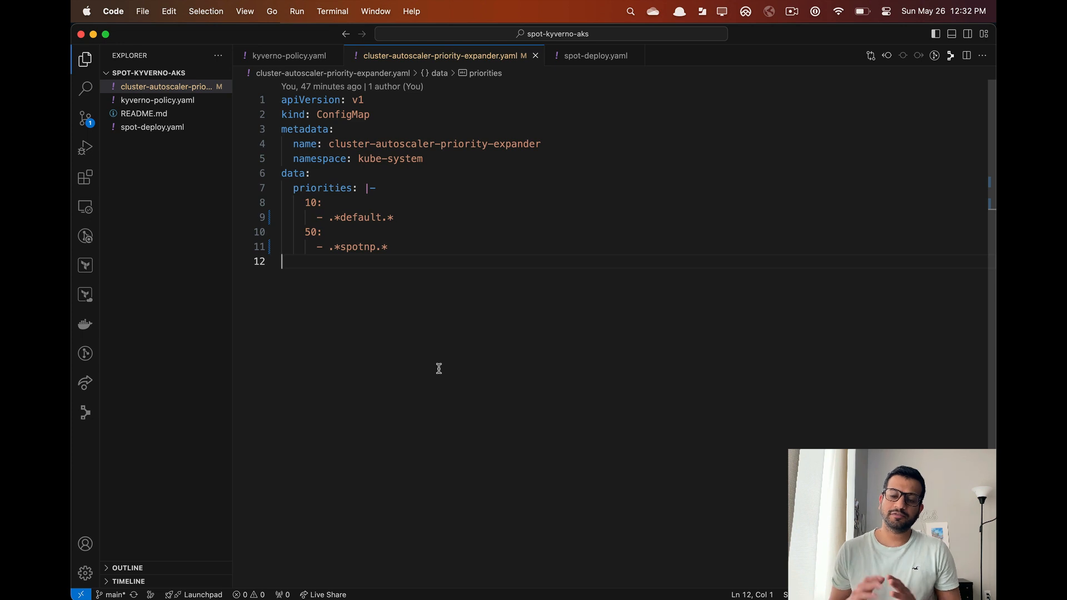
pyautogui.moveTo(397, 188)
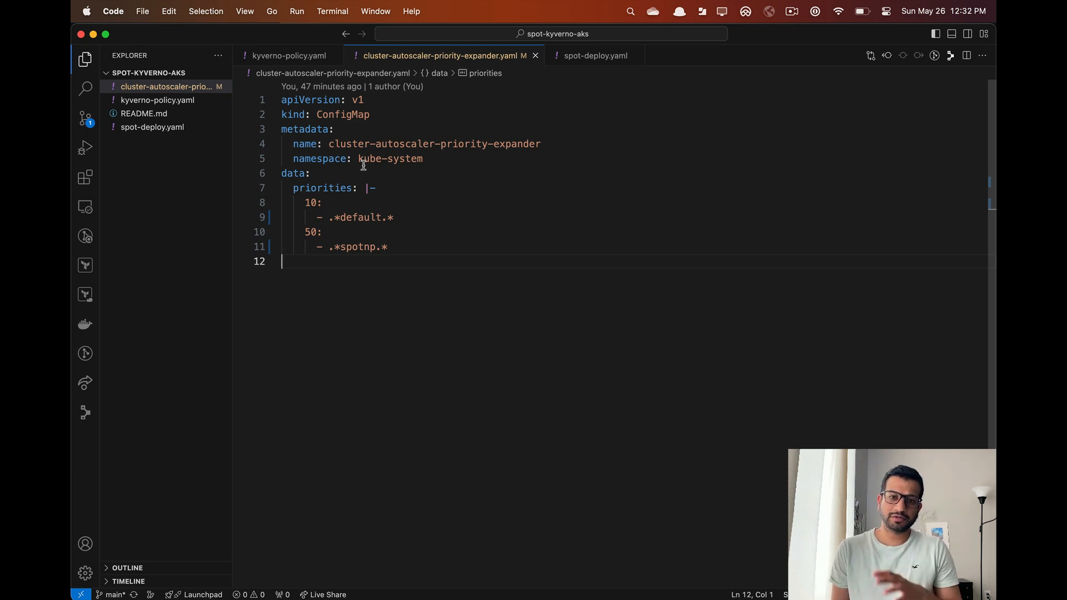
# - Select kube-system in cluster-autoscaler-priority-expander.yaml, which ranks spotnp 50 over default 10
pyautogui.doubleClick(434, 143)
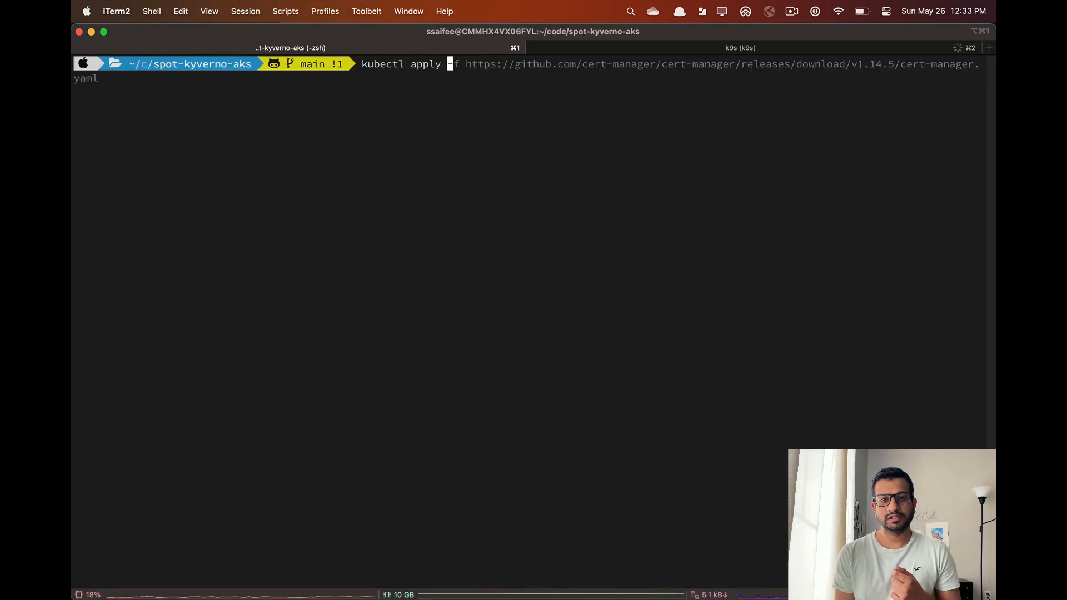
# - Apply cluster-autoscaler-priority-expander.yaml and describe the ConfigMap in k9s (spotnp 50, default 10)
pyautogui.write('cluster-autoscaler-priority-expander.yaml')
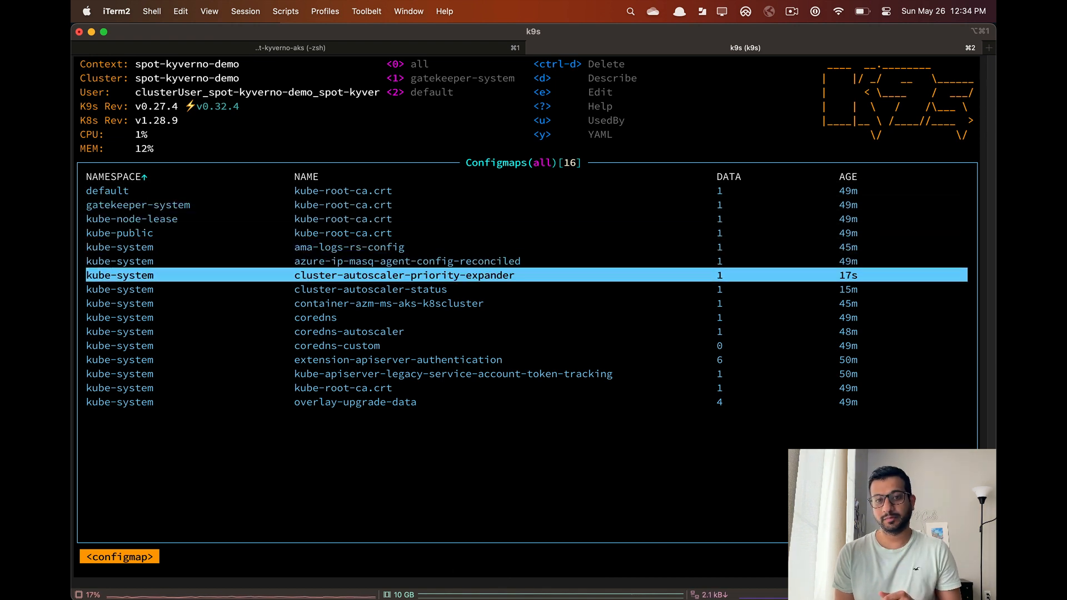
pyautogui.press('d')
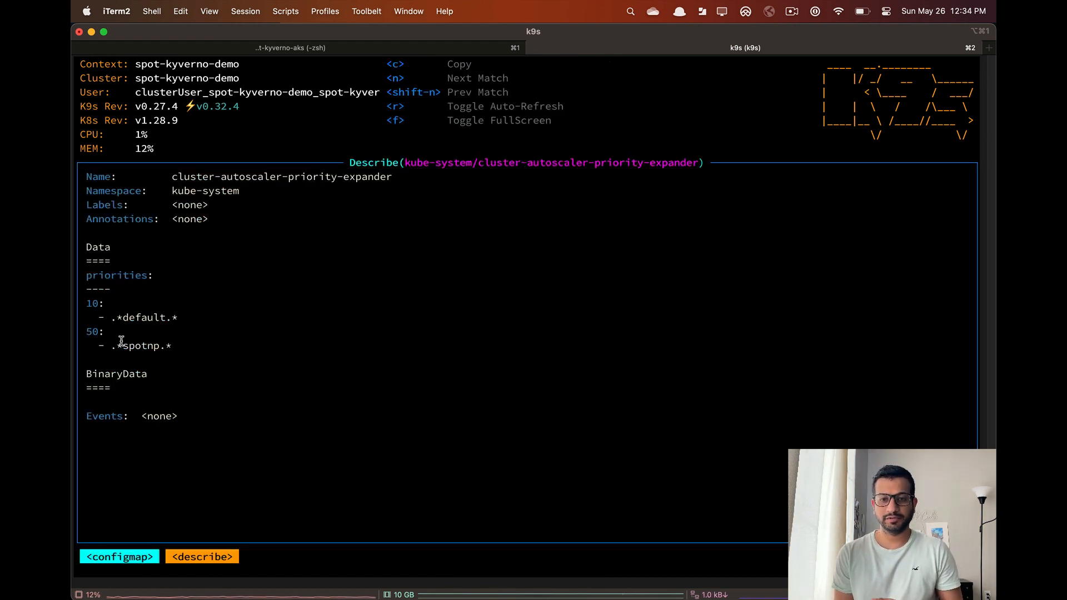
pyautogui.moveTo(228, 347)
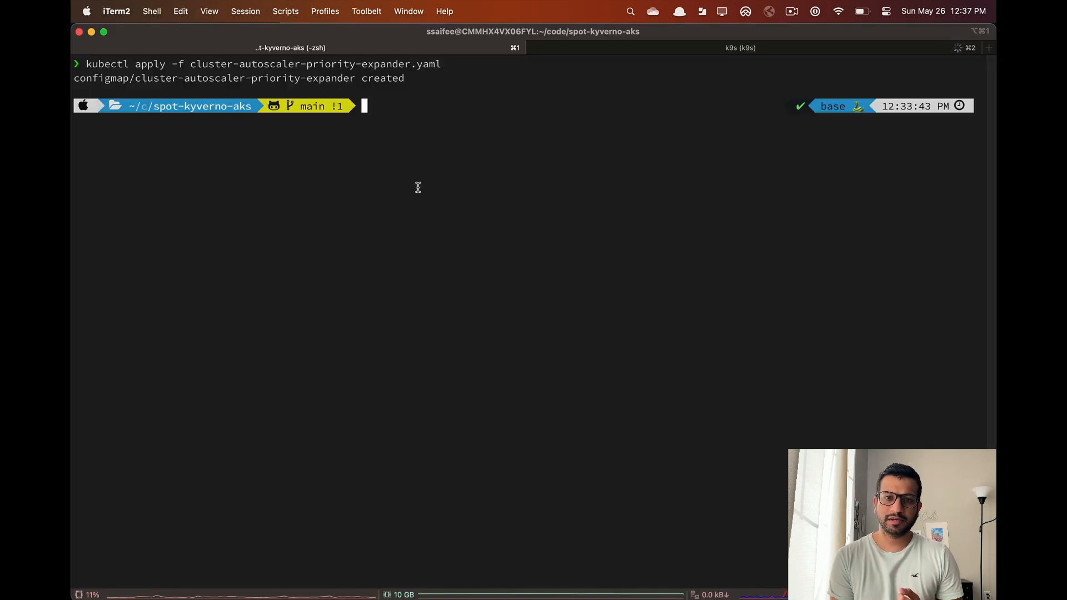
# - Apply spot-deploy.yaml, re-run the apply, and confirm the pod runs on an aks-spotnp node
pyautogui.write('kubectl apply -f spot-deploy.yaml')
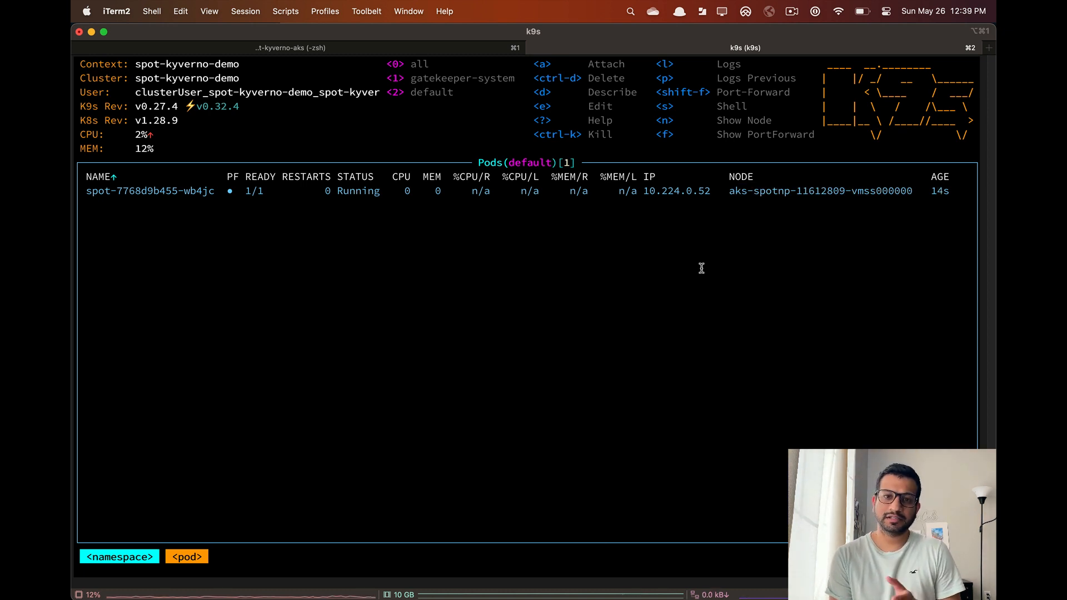
pyautogui.moveTo(663, 268)
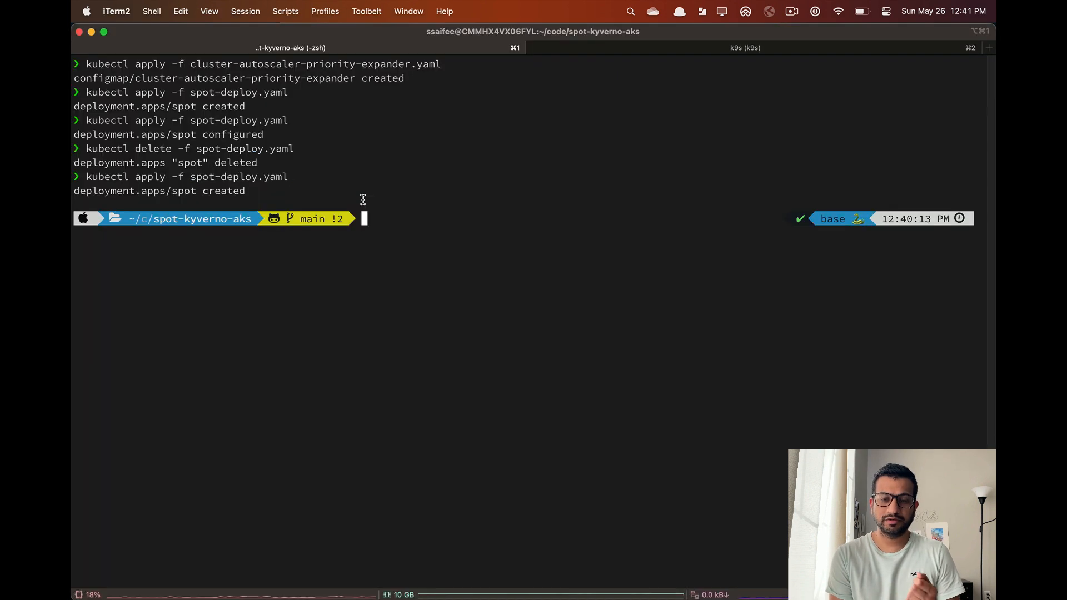
pyautogui.press('Enter')
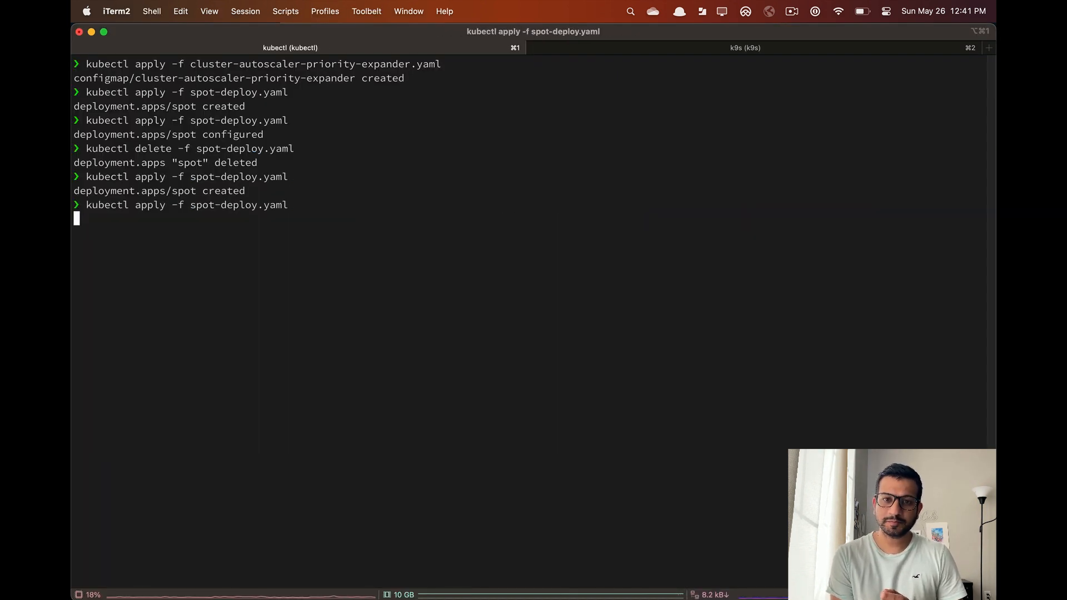
pyautogui.click(740, 48)
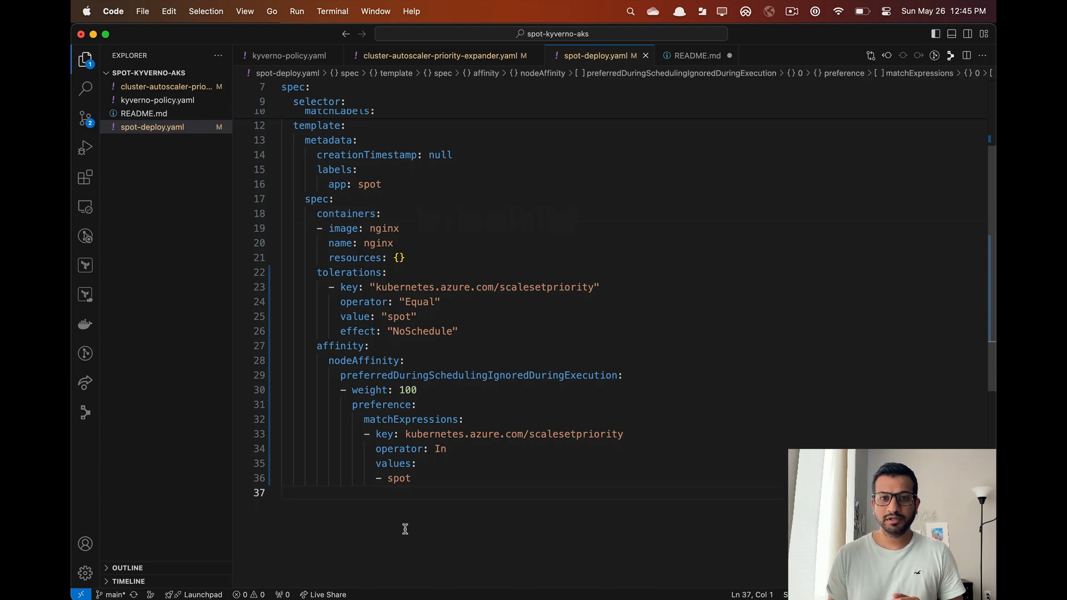
pyautogui.moveTo(333, 366)
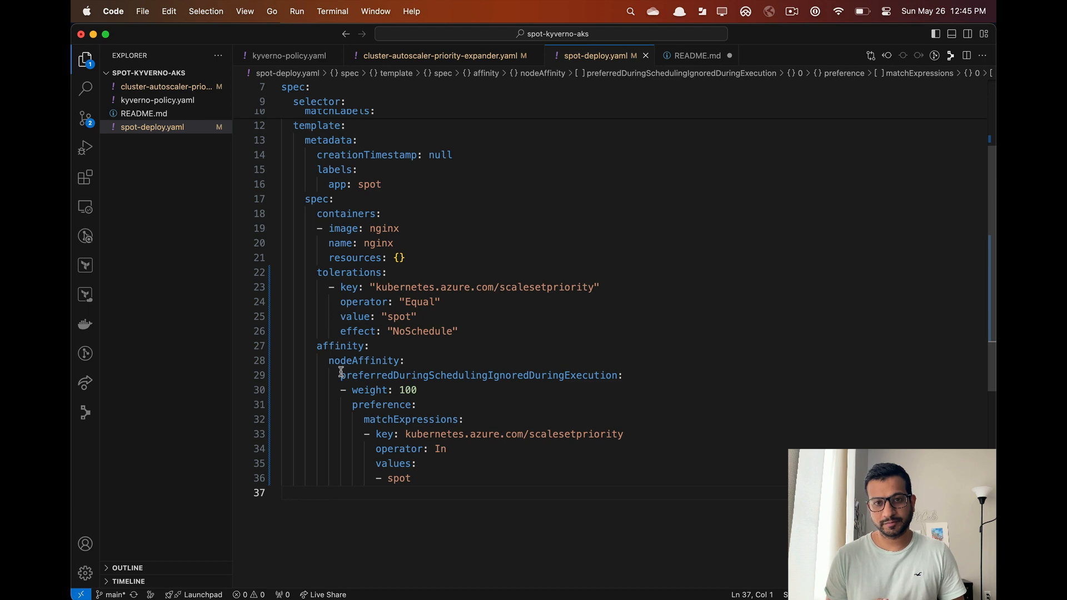
# - Highlight spot-deploy.yaml's preferredDuringSchedulingIgnoredDuringExecution spot affinity, then Cmd+Tab to switch apps
pyautogui.doubleClick(479, 375)
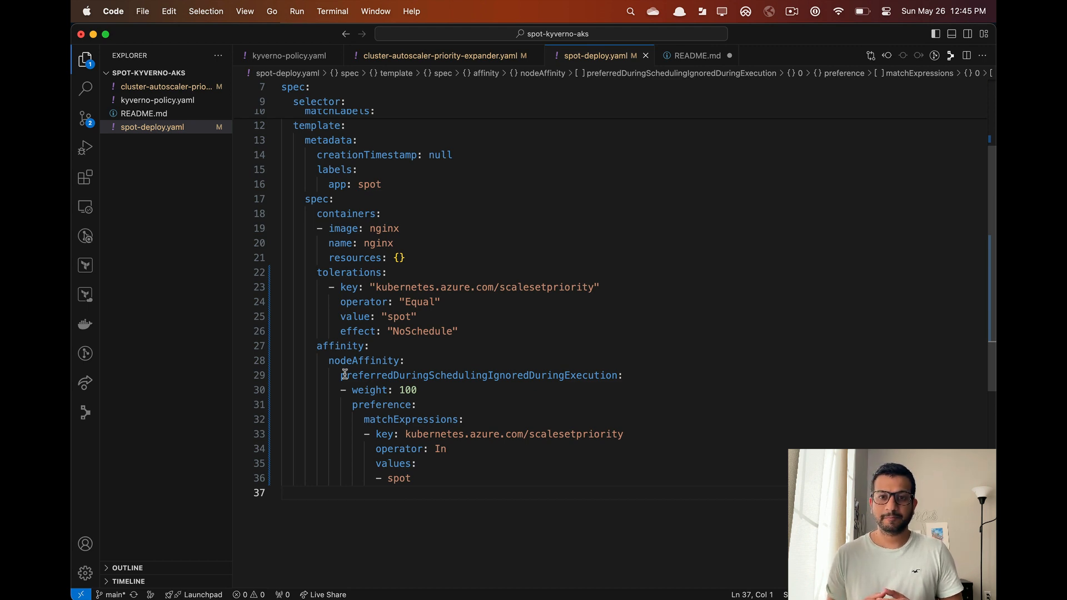
pyautogui.doubleClick(480, 375)
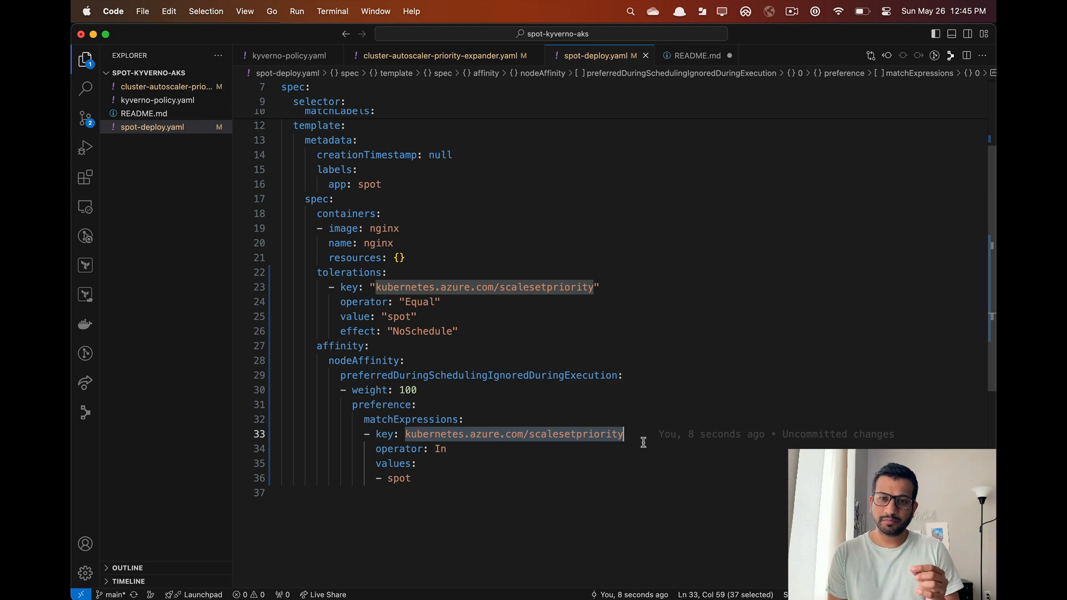
pyautogui.press('cmd+tab')
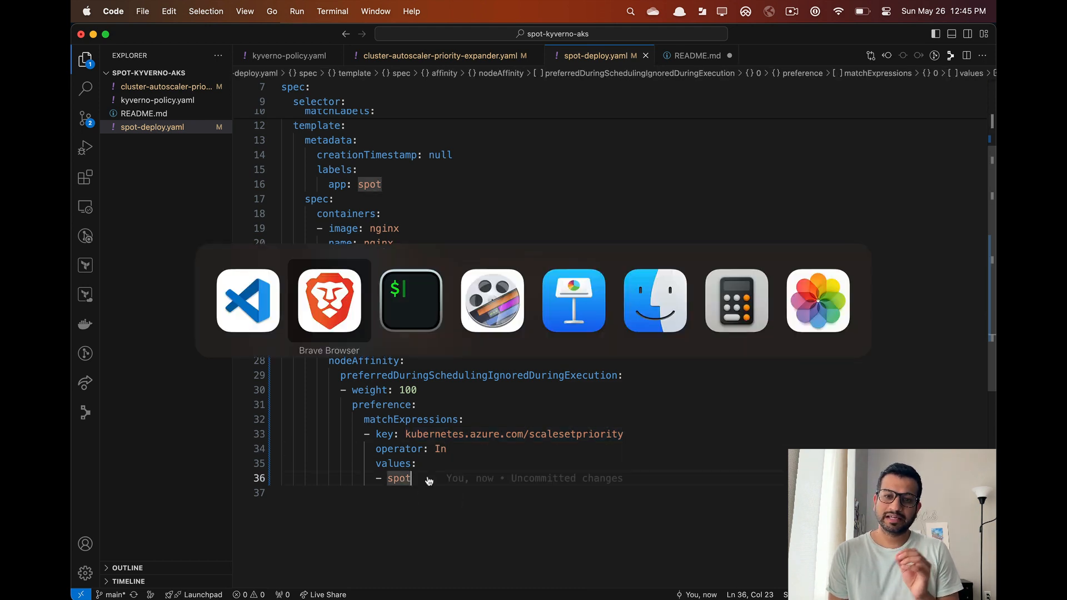
# - Re-apply spot-deploy.yaml with kubectl so the spot deployment reports configured
pyautogui.click(329, 301)
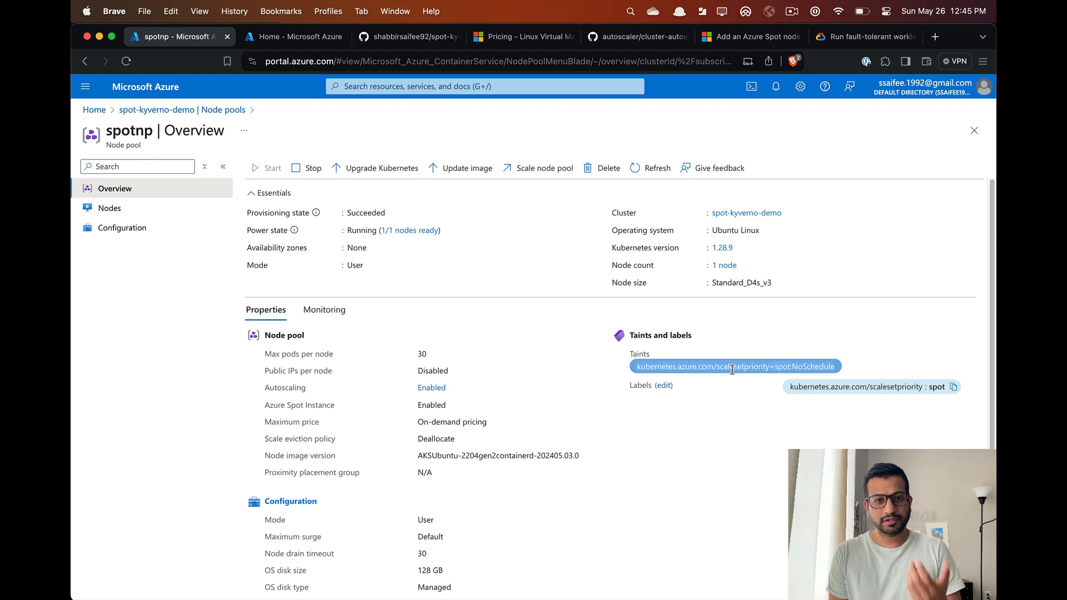
pyautogui.moveTo(915, 382)
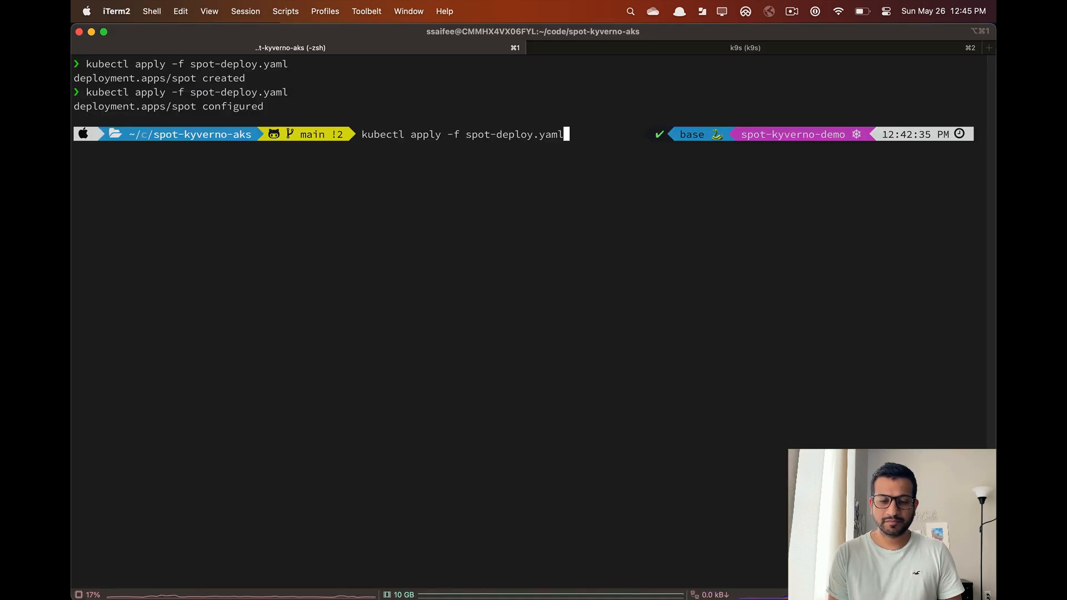
pyautogui.press('Return')
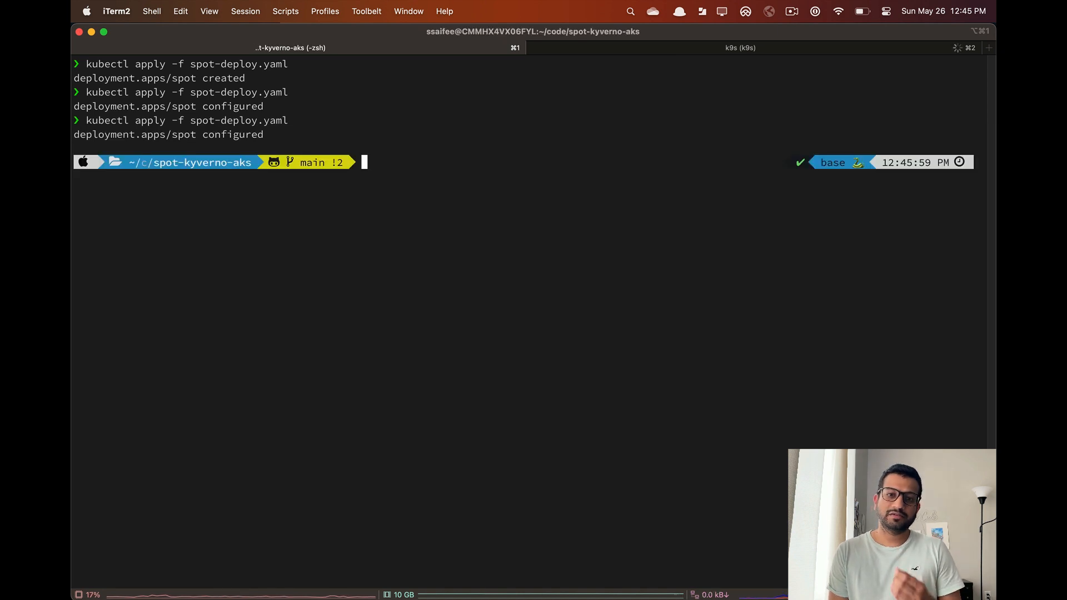
pyautogui.click(738, 47)
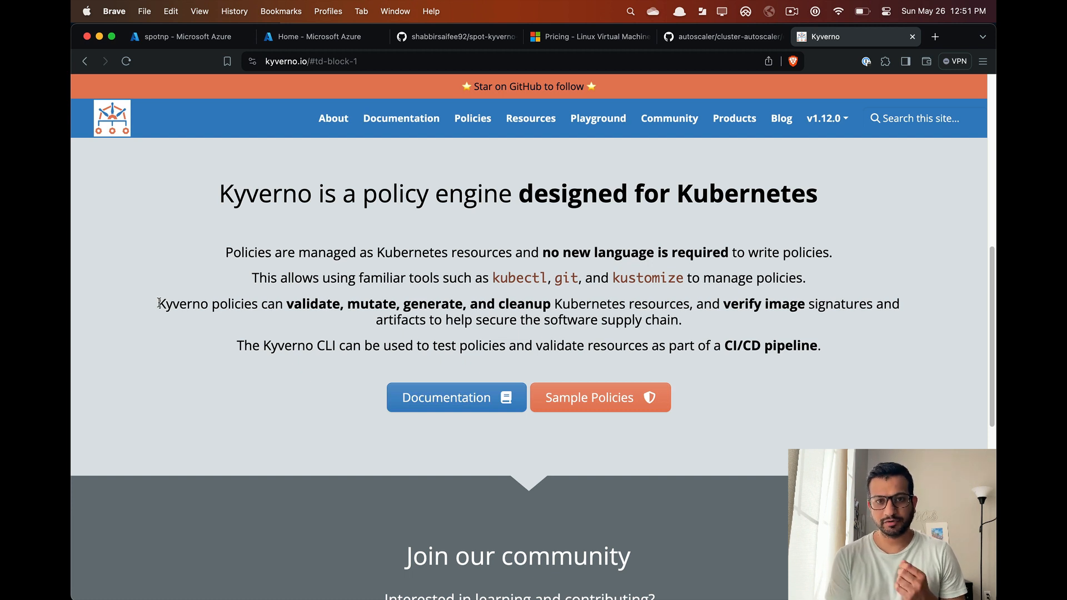
# - Highlight the Kyverno sentence about policies that validate, mutate, generate and cleanup resources
pyautogui.moveTo(158, 304); pyautogui.dragTo(401, 303)
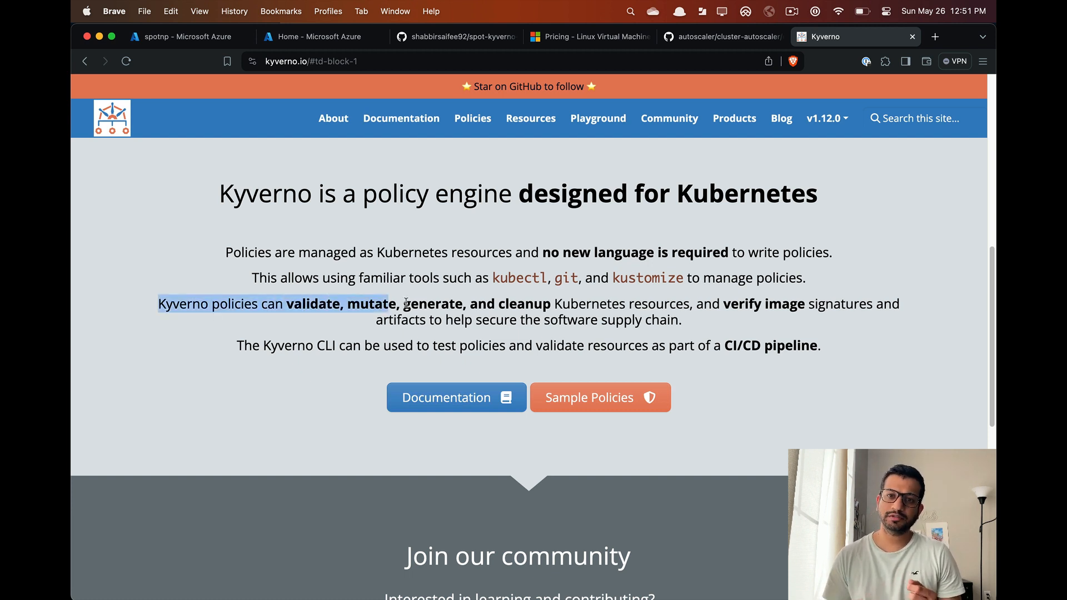
pyautogui.moveTo(398, 303); pyautogui.dragTo(632, 303)
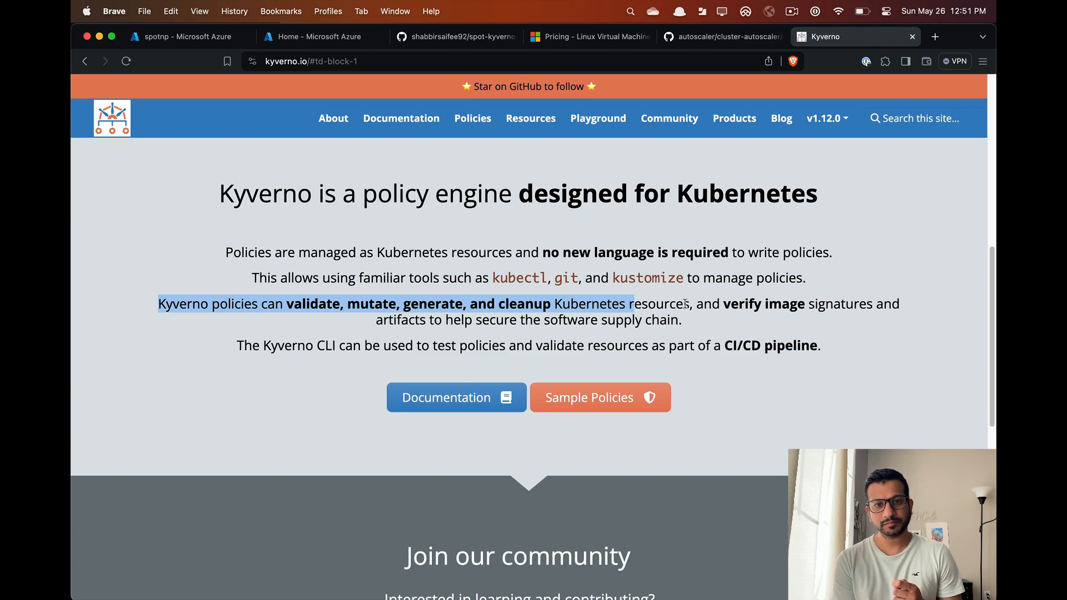
pyautogui.click(472, 118)
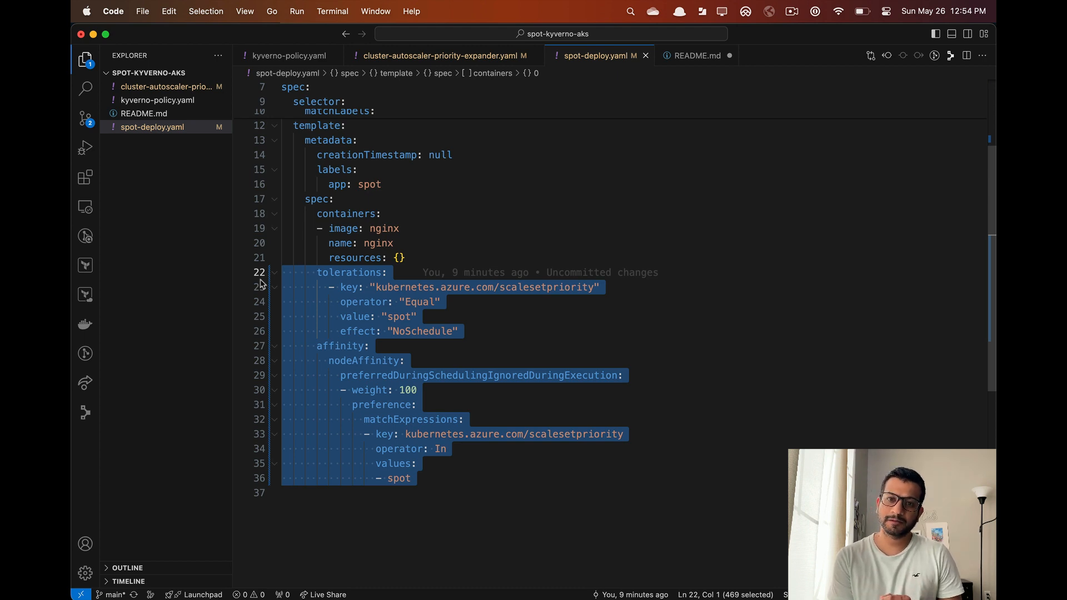
# - Open kyverno-policy.yaml to show the mutate rule adding spot tolerations and affinity
pyautogui.click(286, 55)
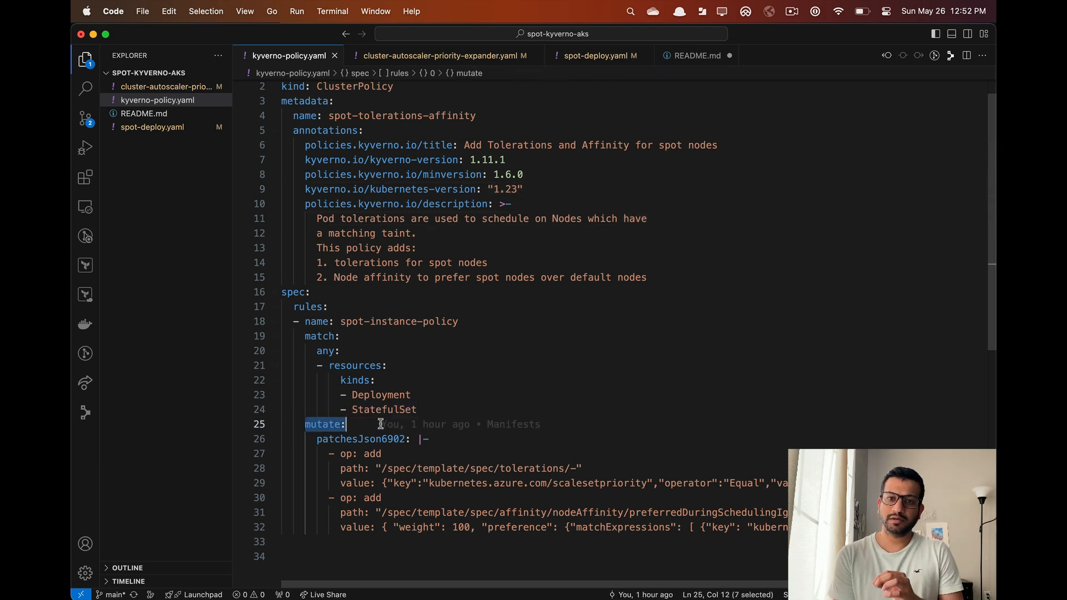
pyautogui.moveTo(379, 424)
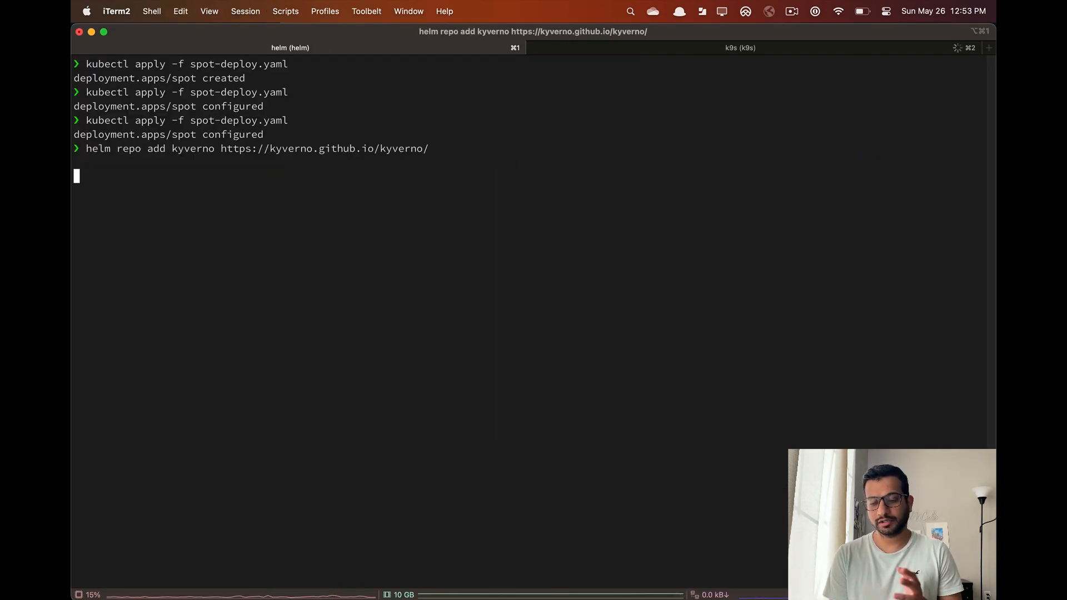
# - Check the four Running Kyverno controller pods, then apply kyverno-policy.yaml
pyautogui.press('Return')
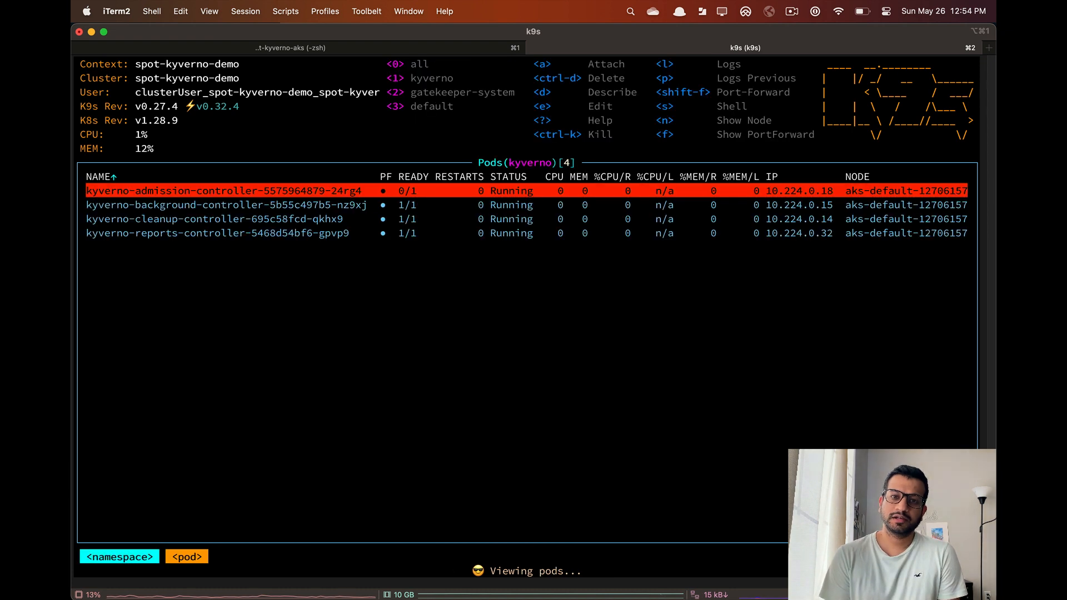
pyautogui.press('Down')
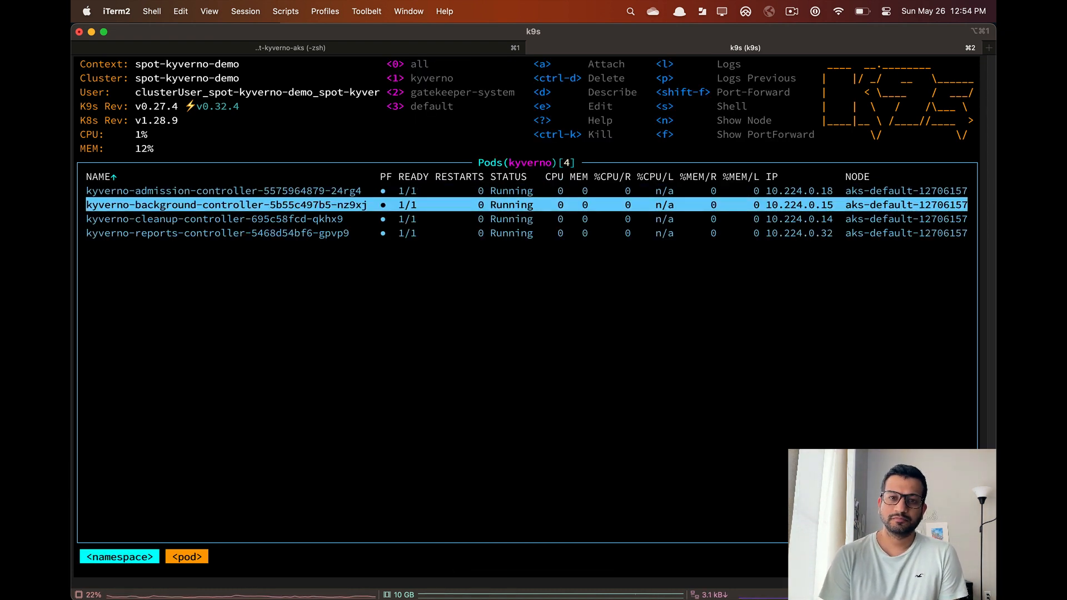
pyautogui.press('Up')
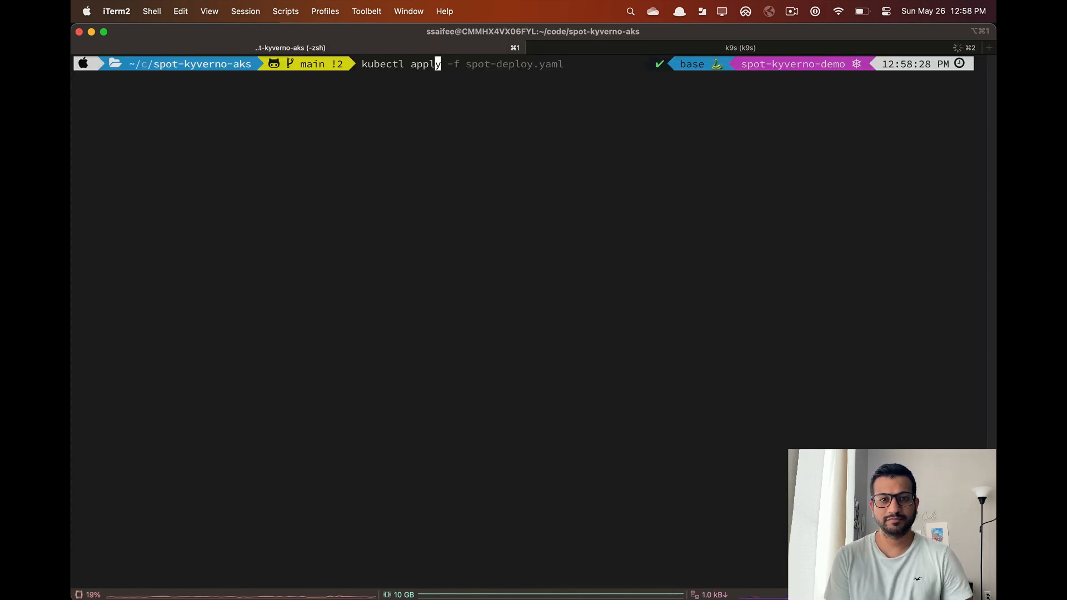
pyautogui.write('kyverno-policy.yaml')
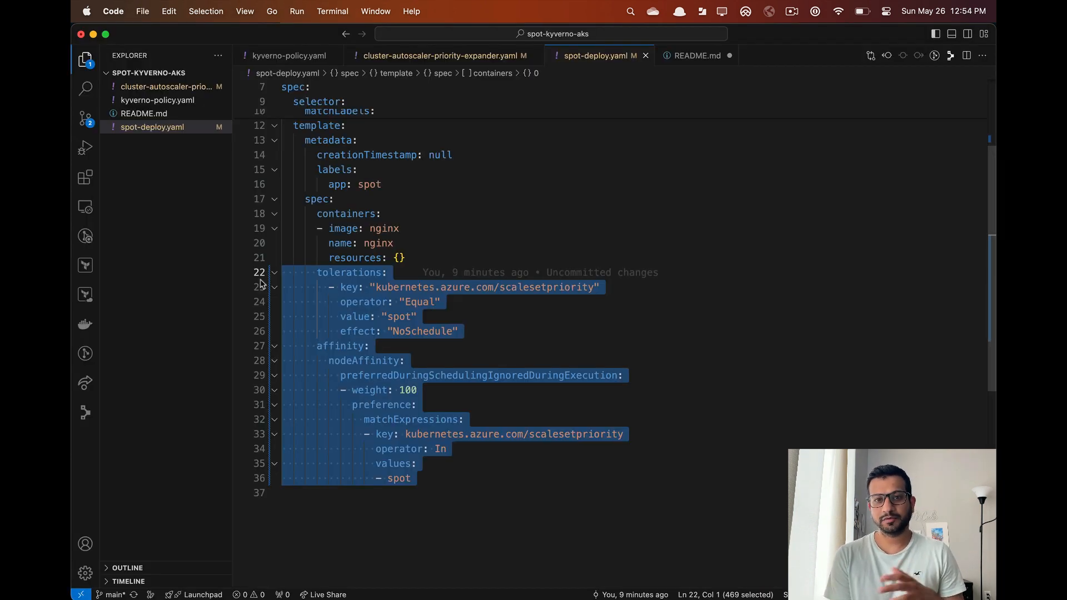
# - Comment out lines 22–36 of spot-deploy.yaml holding the tolerations and affinity
pyautogui.press('Cmd+/')
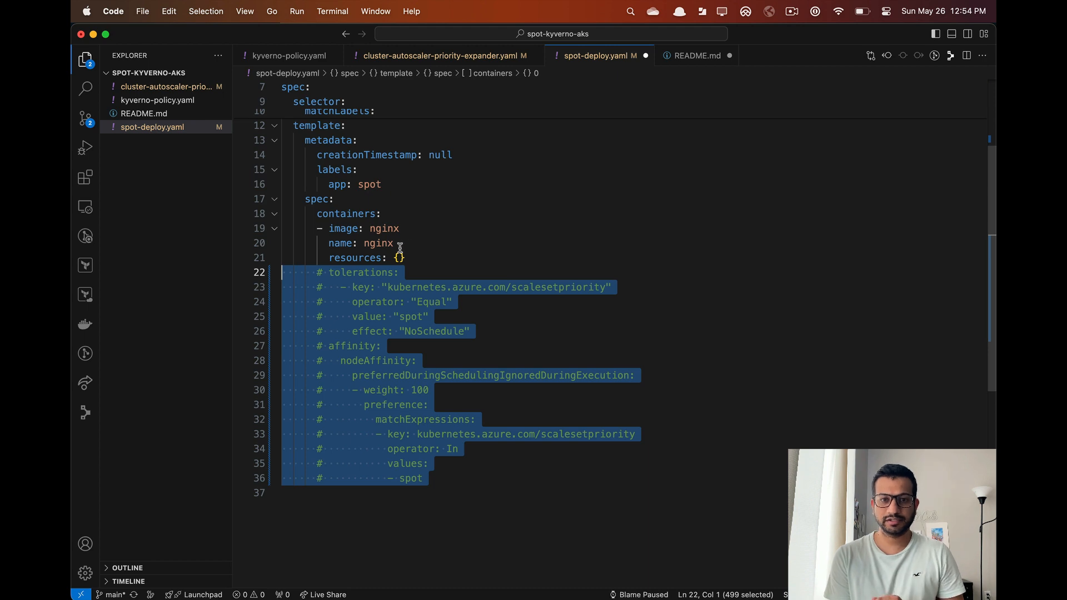
pyautogui.click(394, 243)
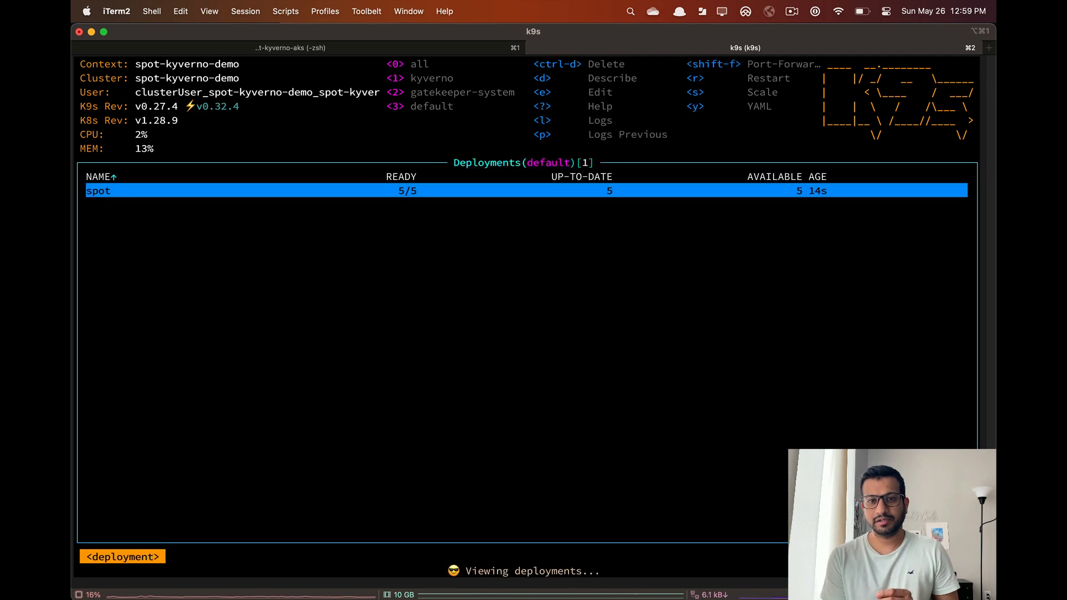
# - Edit the live spot deployment in k9s and search for its tolerations and affinity
pyautogui.press('e')
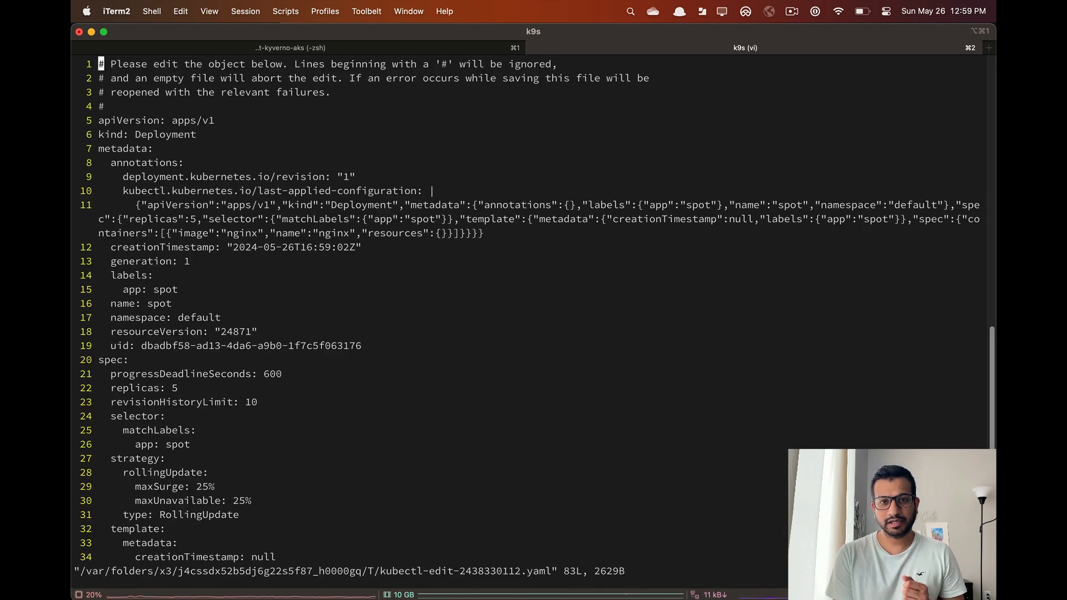
pyautogui.write('/tolerations')
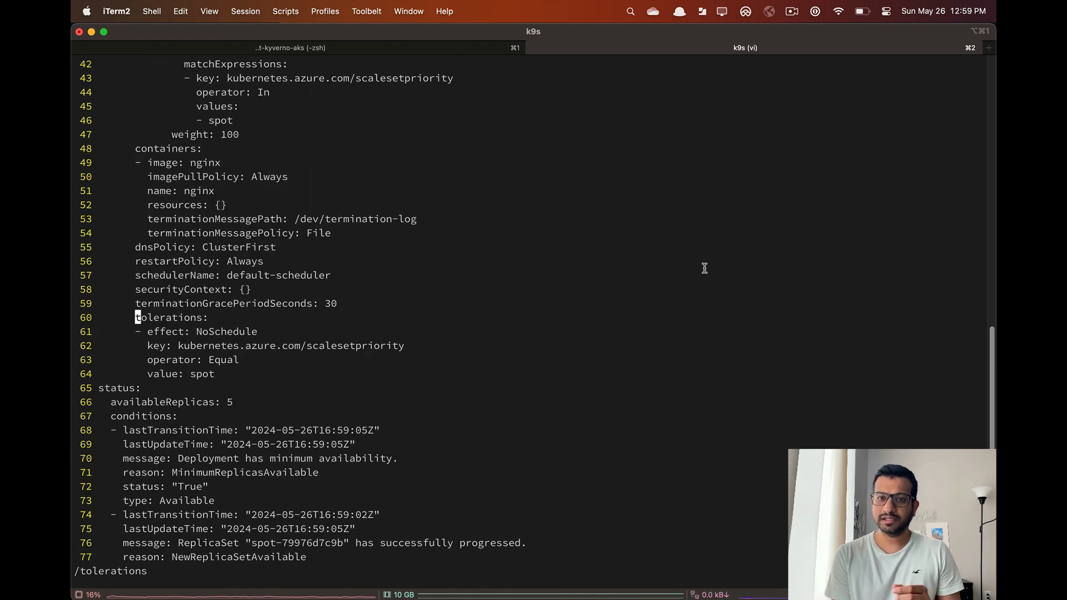
pyautogui.doubleClick(289, 345)
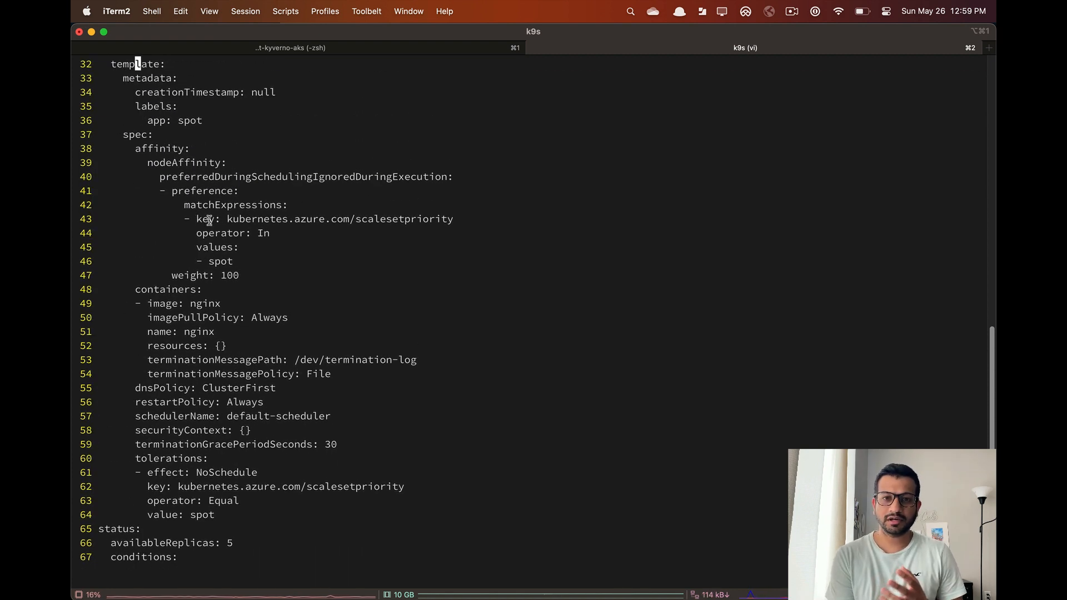
pyautogui.moveTo(175, 275)
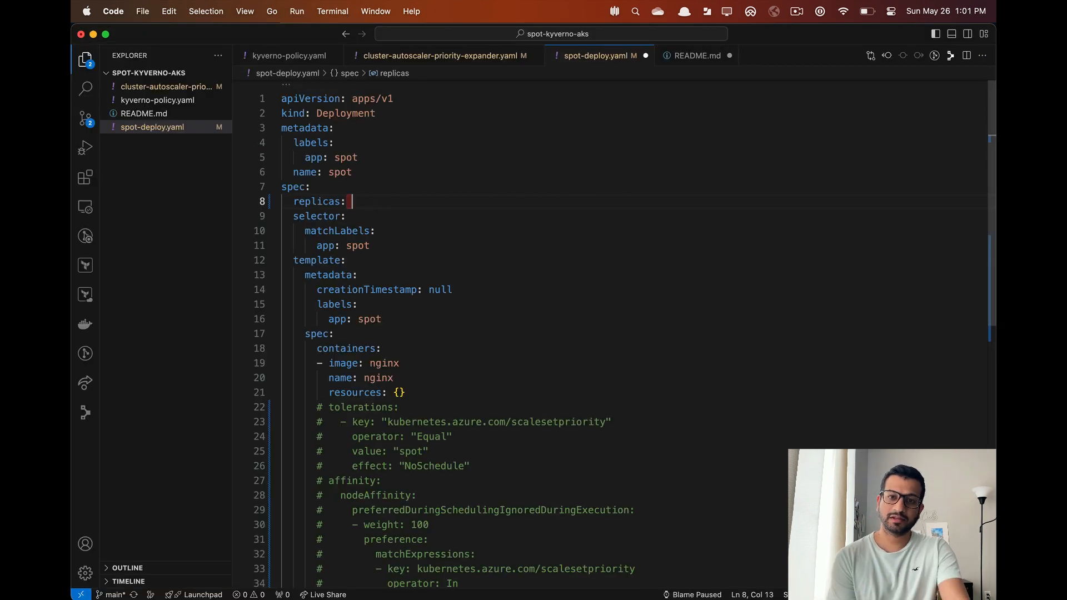
# - Scale spot-deploy.yaml to 30 replicas and filter k9s pods by node
pyautogui.write('30')
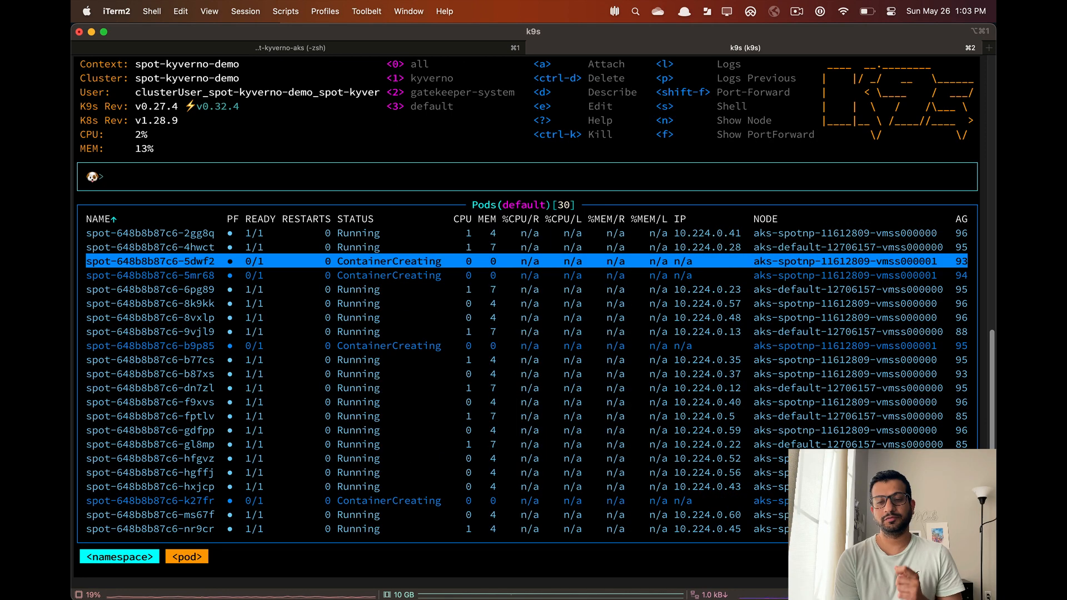
pyautogui.write('node')
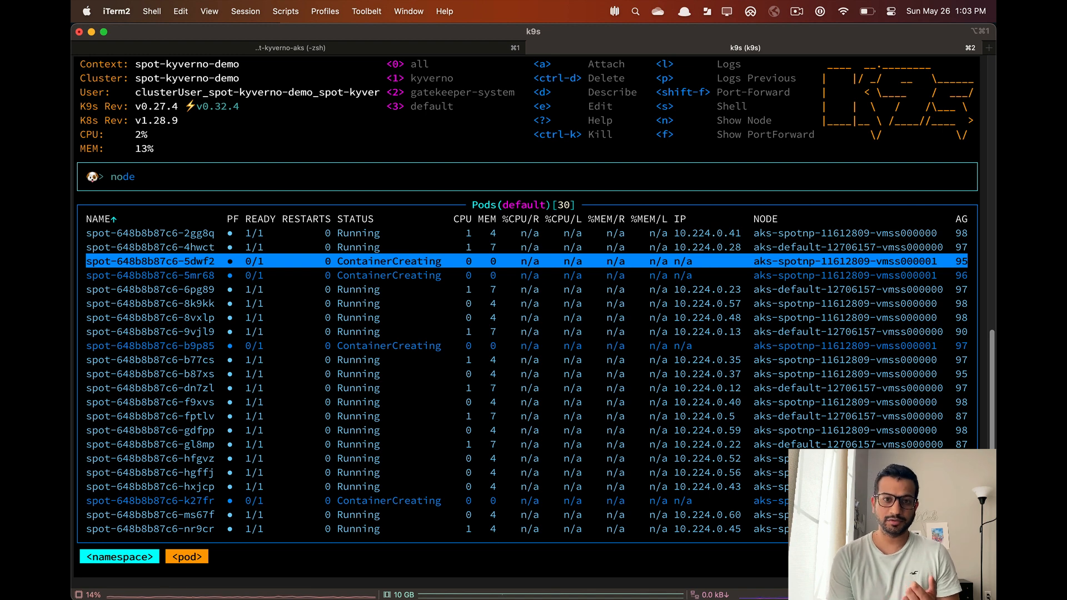